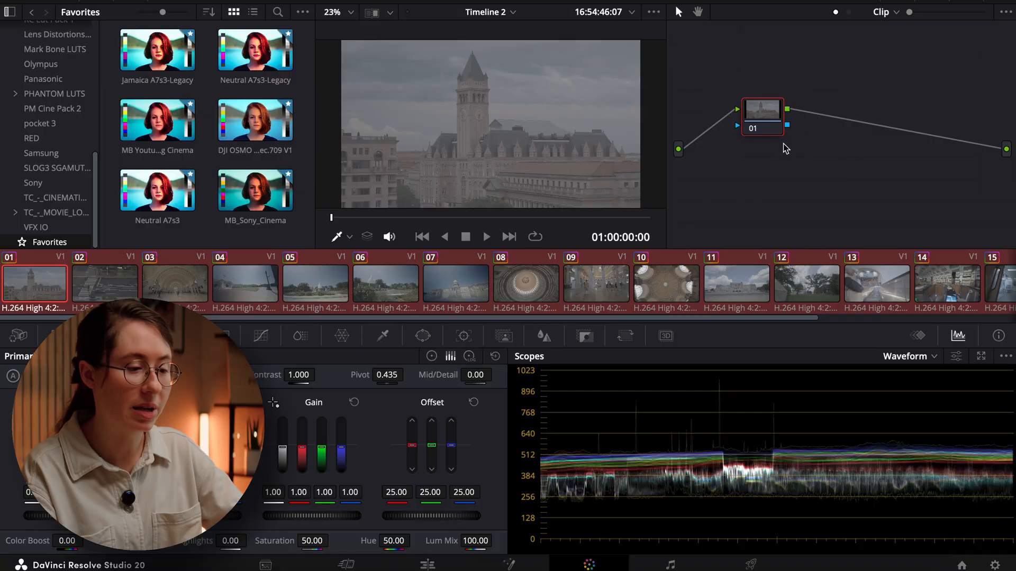
Step: Review the flat S-Log3 clips, then set the transform's input gamma to Sony S-Log3 on clip 01
click(104, 284)
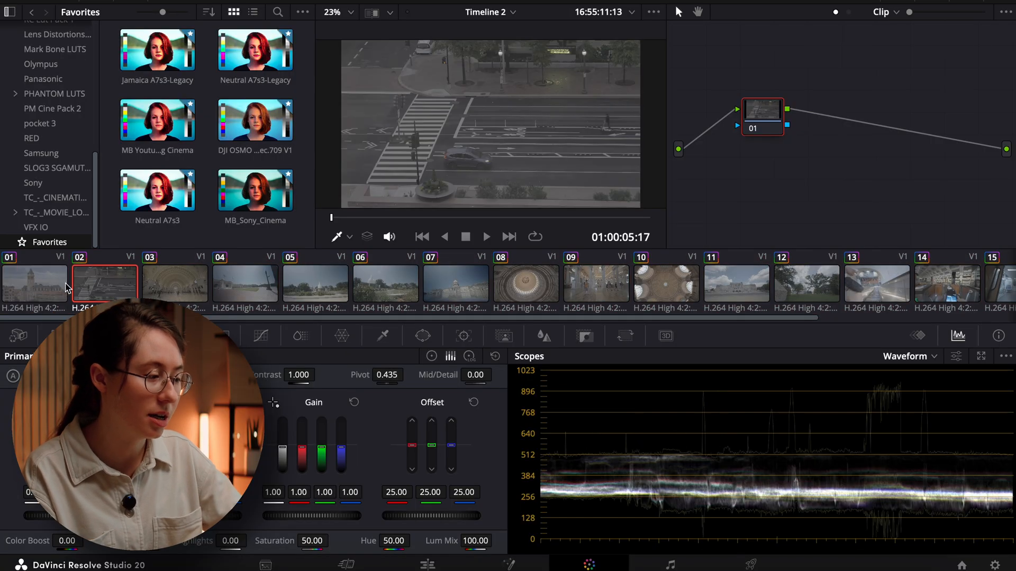
click(245, 284)
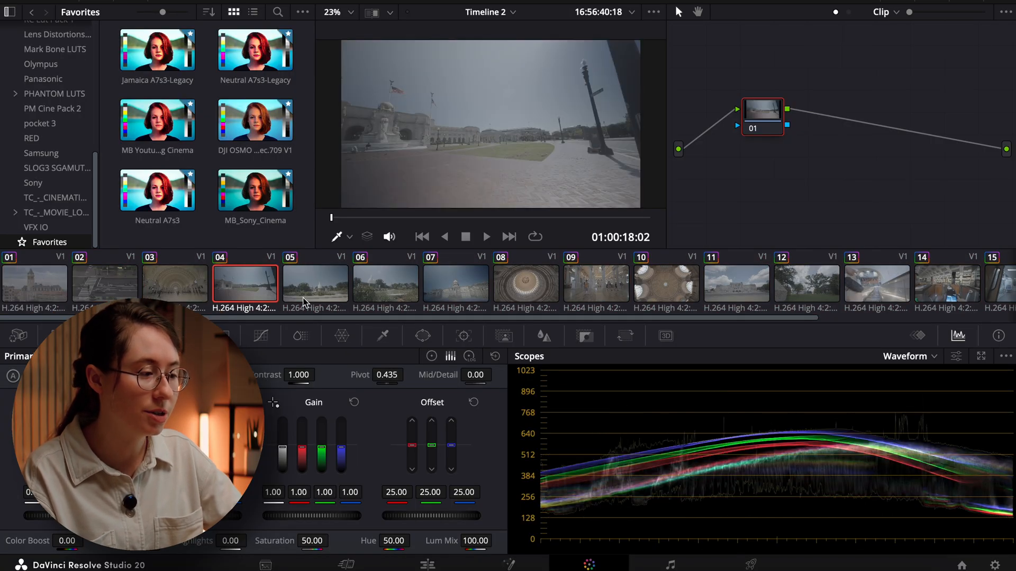
click(455, 284)
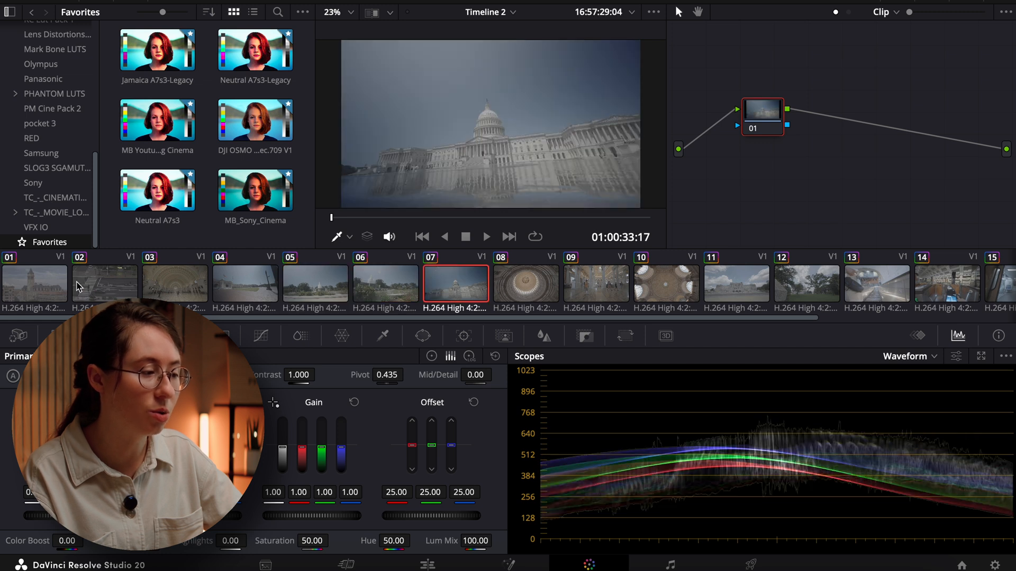
click(35, 283)
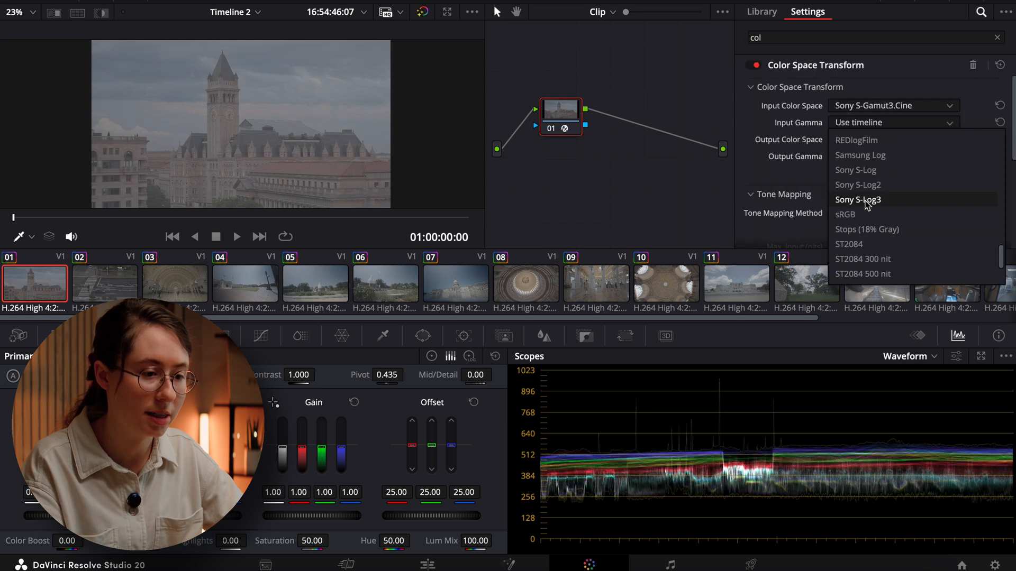
click(857, 199)
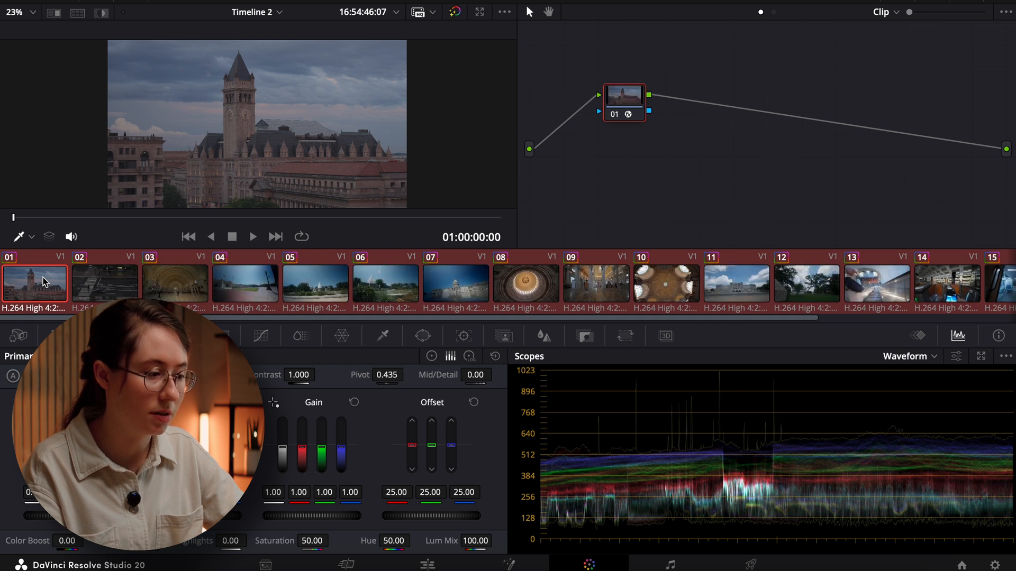
Step: Check converted clips 05 and the library interior, select fountain clip 06, add a serial node and search 'film' for Film Look Creator
click(316, 284)
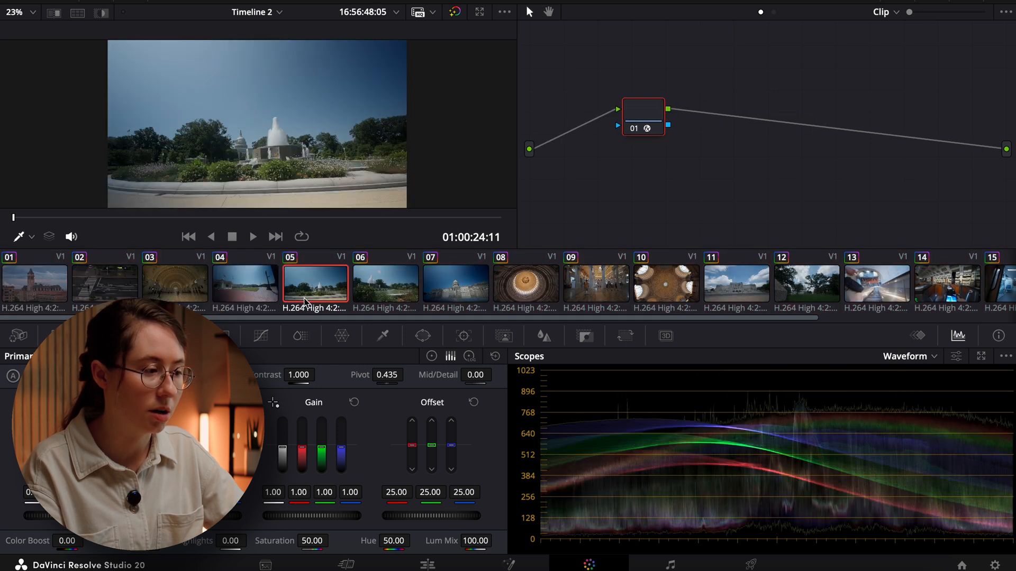
click(595, 284)
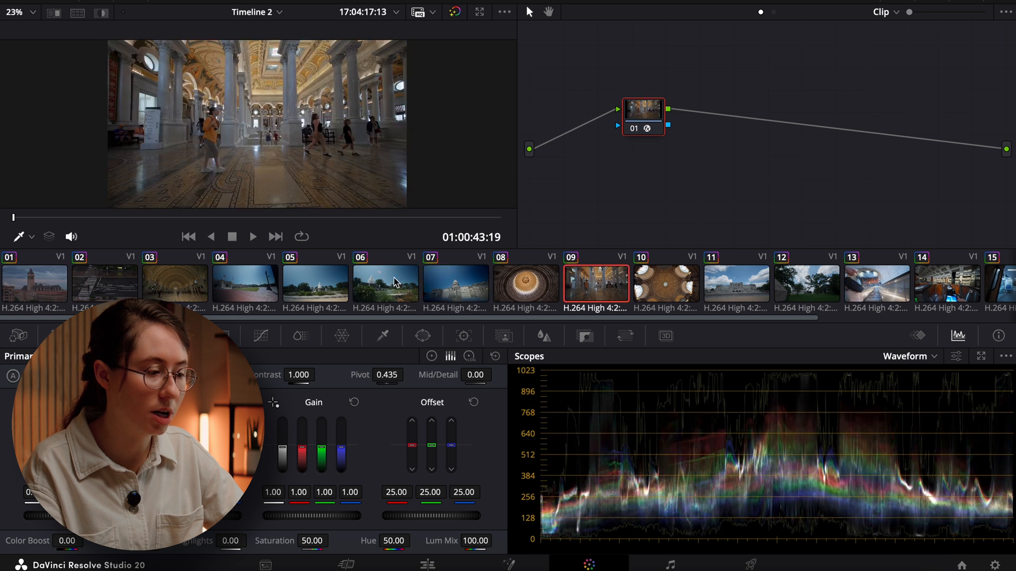
click(384, 283)
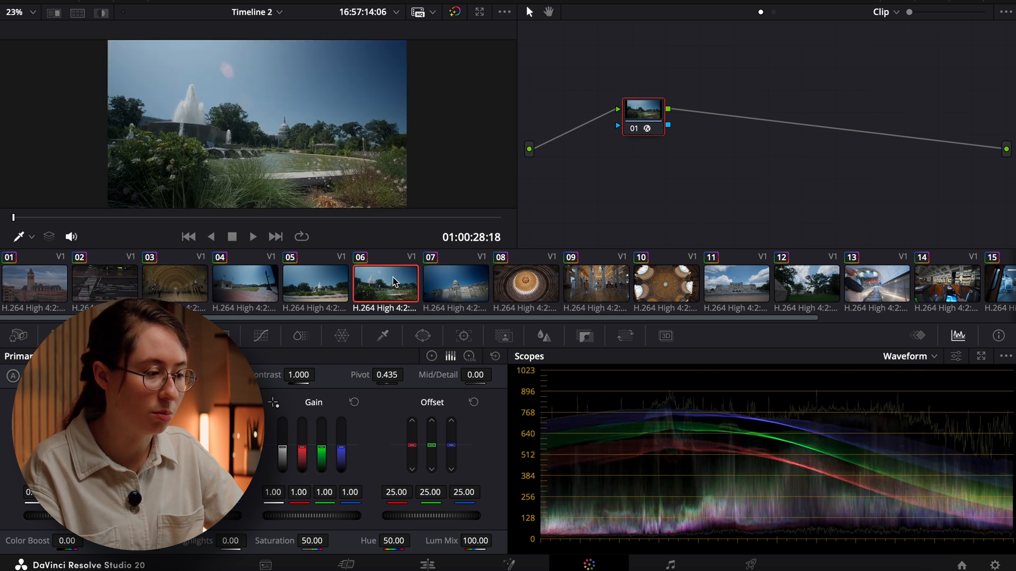
drag(642, 118, 647, 133)
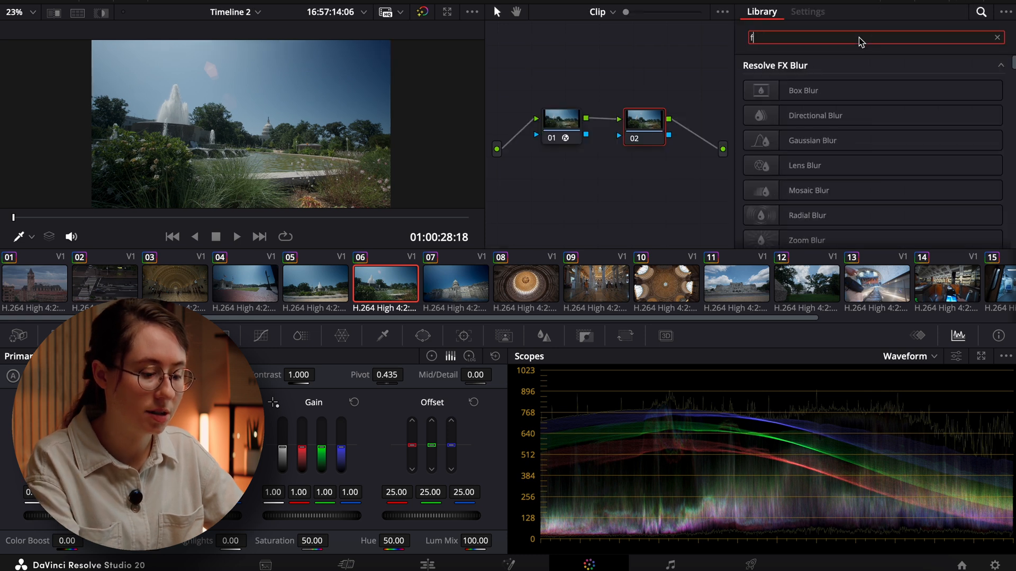
text(ilm)
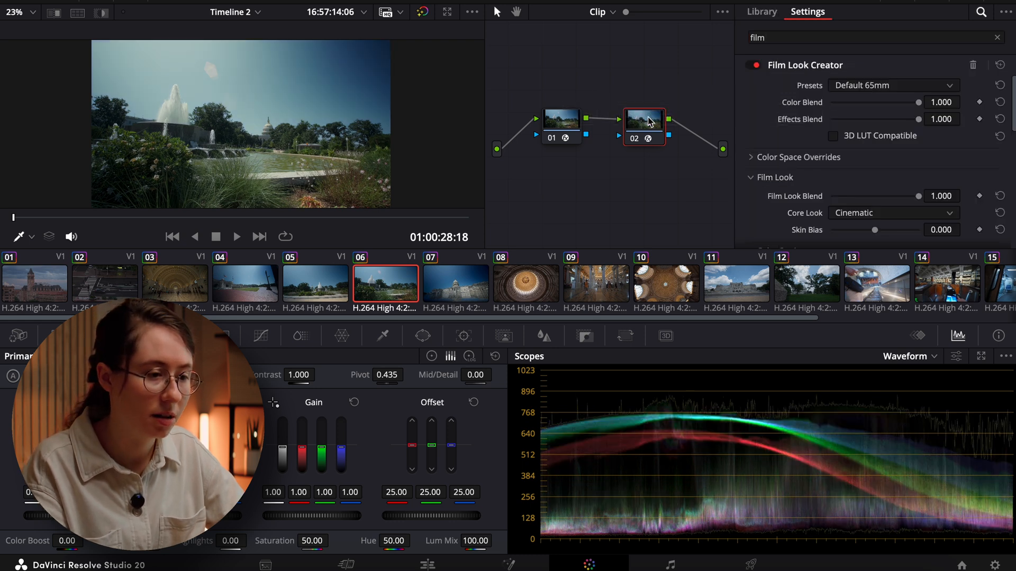
Step: Try the Default 35mm and Cinematic film look presets on the fountain clip
click(894, 84)
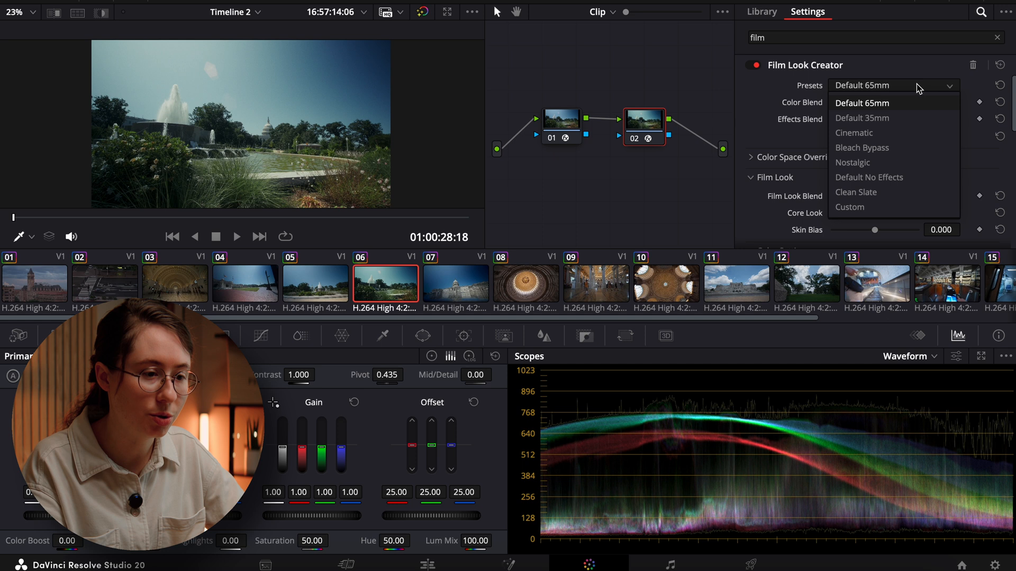
click(862, 119)
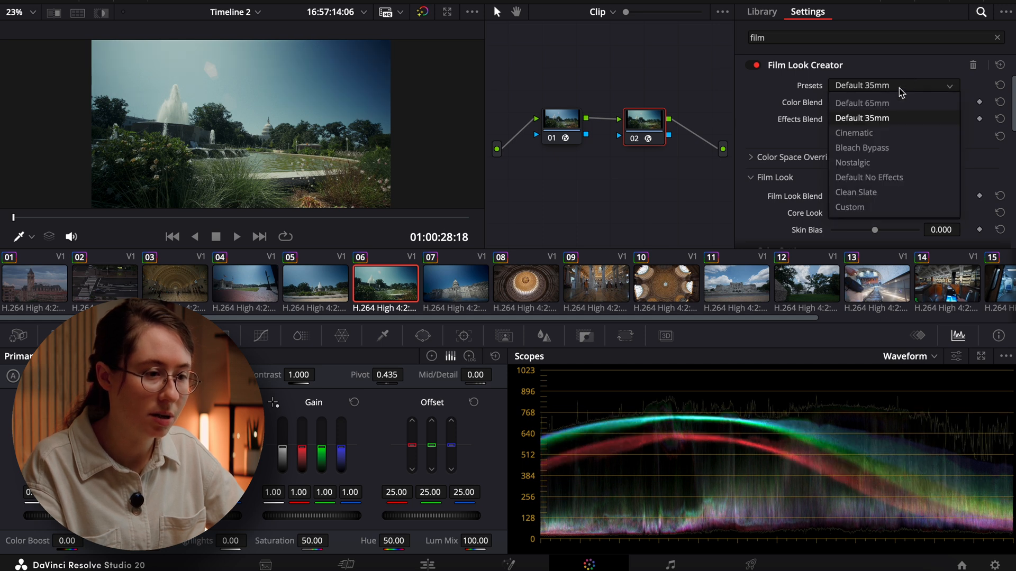
click(862, 104)
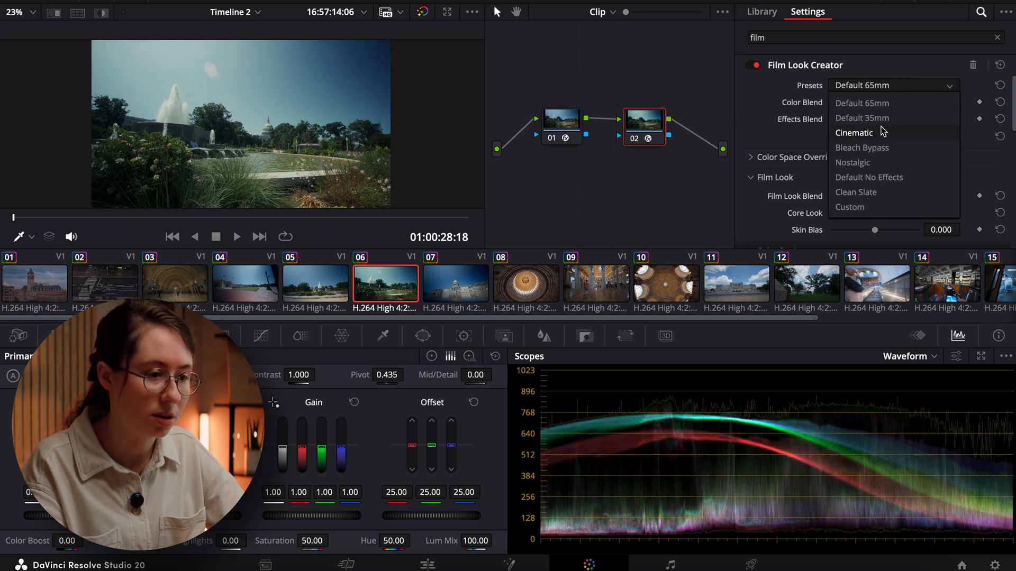
click(854, 133)
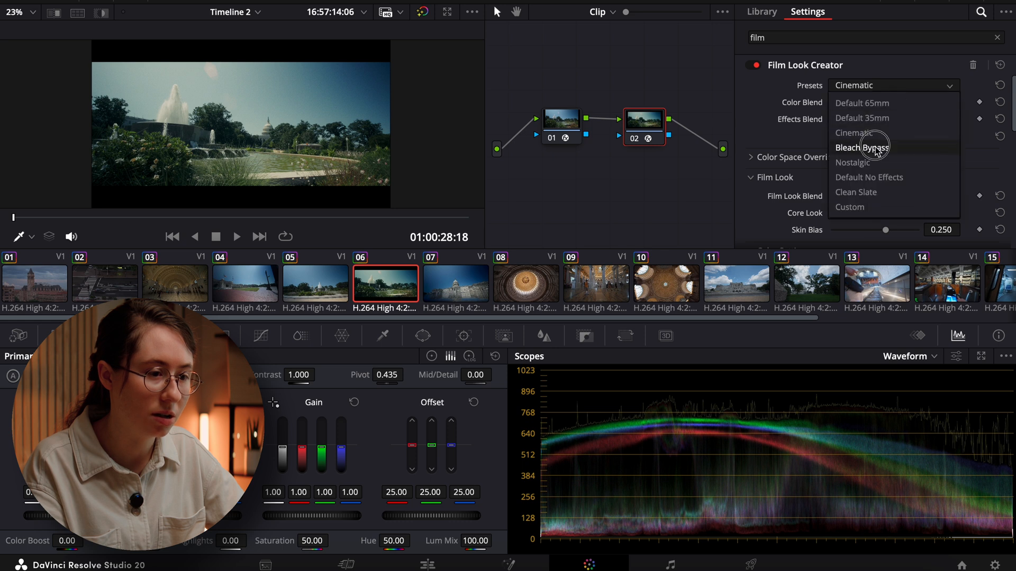
Step: Try Bleach Bypass and Default No Effects, then settle on the Nostalgic preset
click(861, 147)
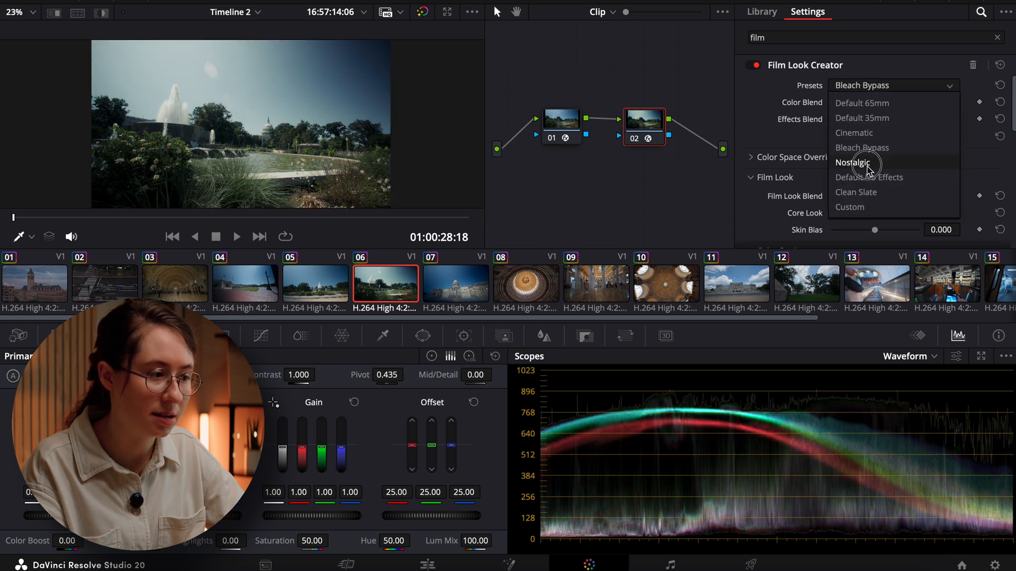
click(869, 178)
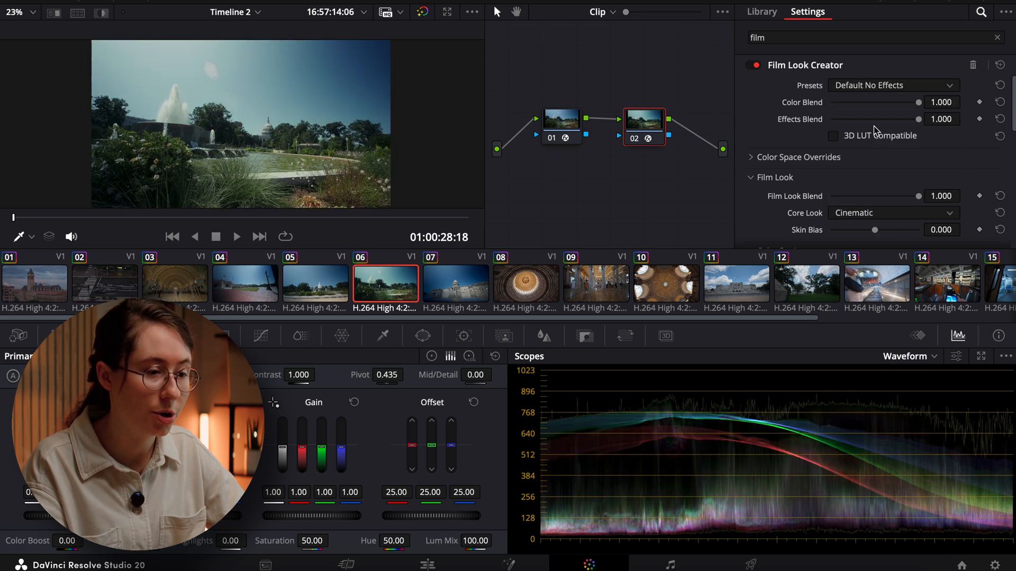
click(893, 85)
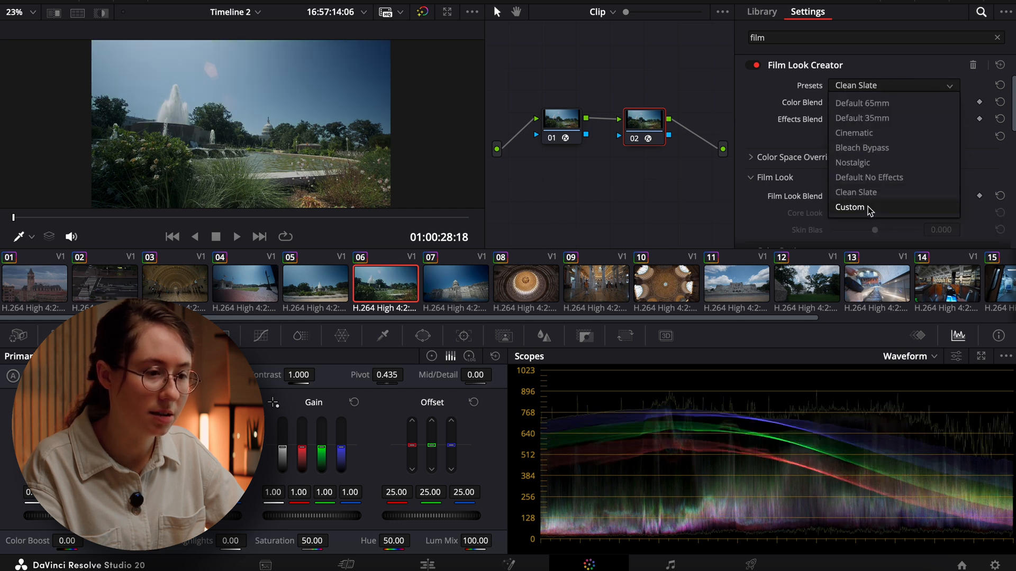
click(852, 163)
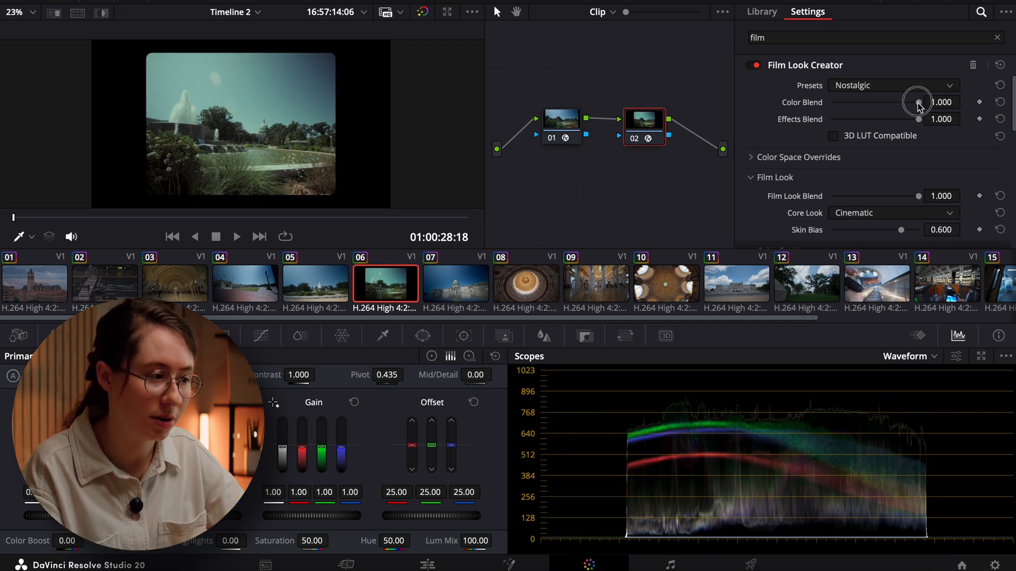
Step: Lower the effects blend to about half and switch the core look to Rochester
drag(918, 103, 899, 102)
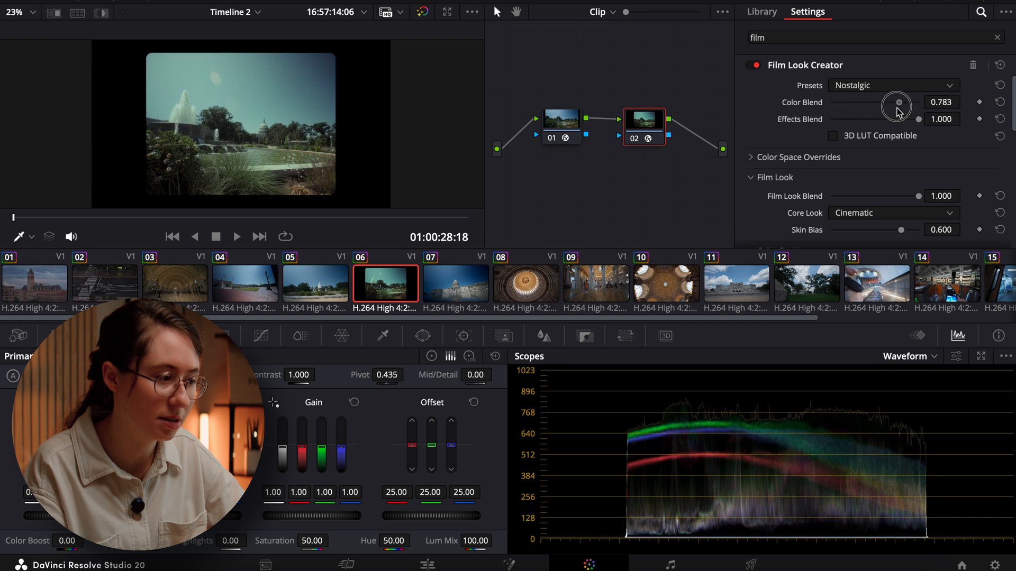
drag(897, 101, 870, 118)
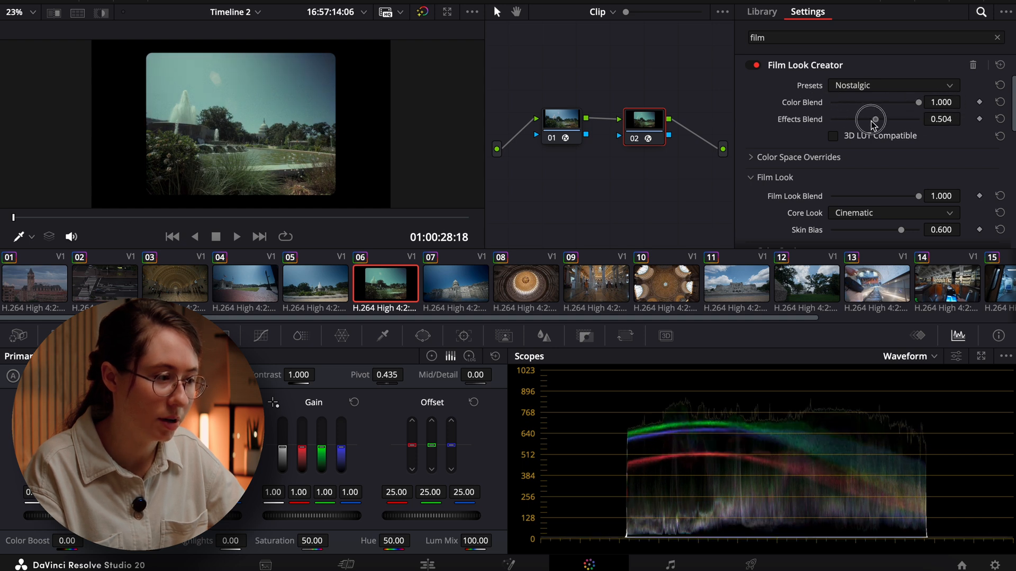
click(893, 127)
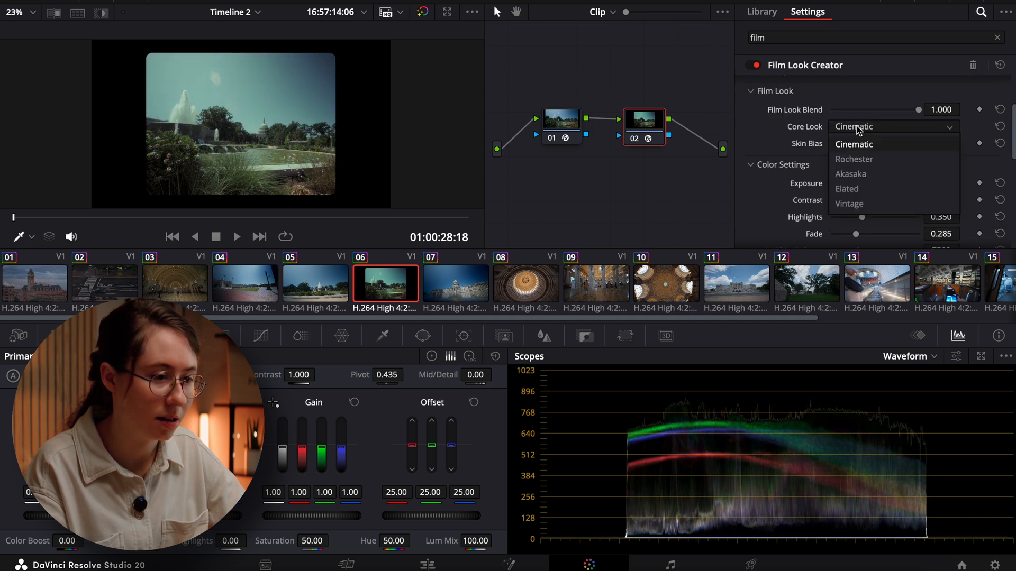
click(853, 159)
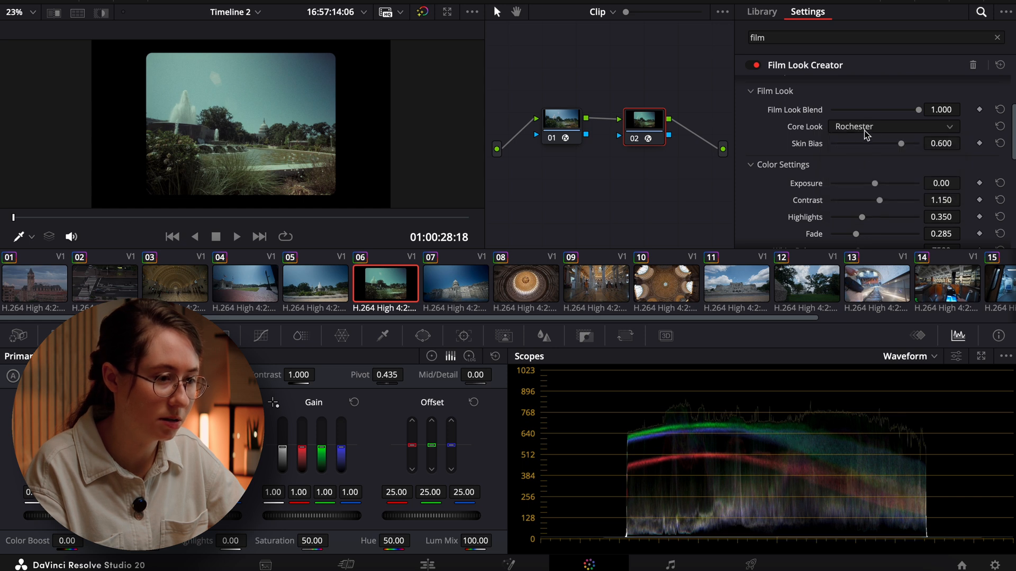
Step: Preview the Akasaka, Elated and Vintage core looks and settle on Vintage
click(893, 127)
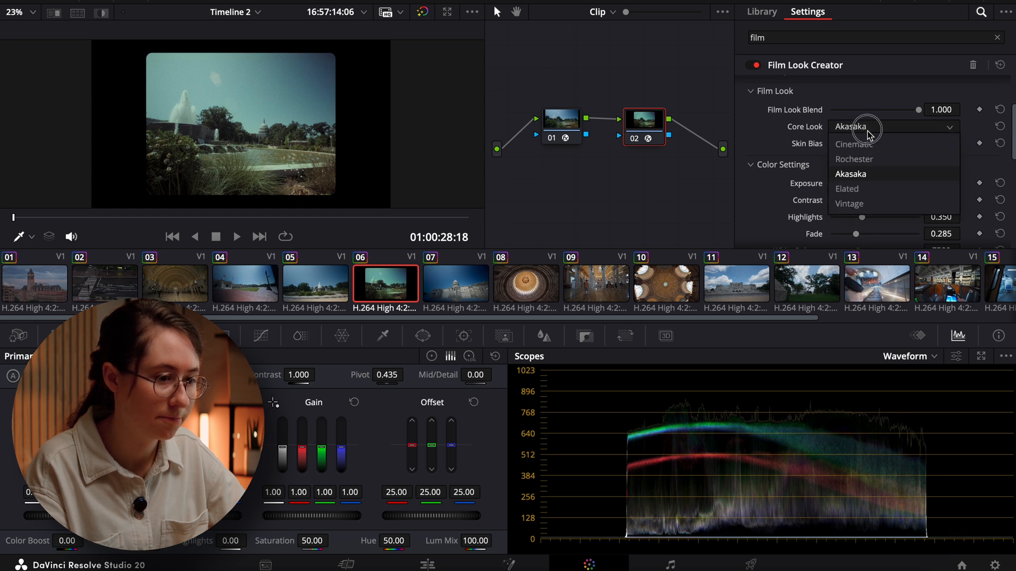
click(847, 188)
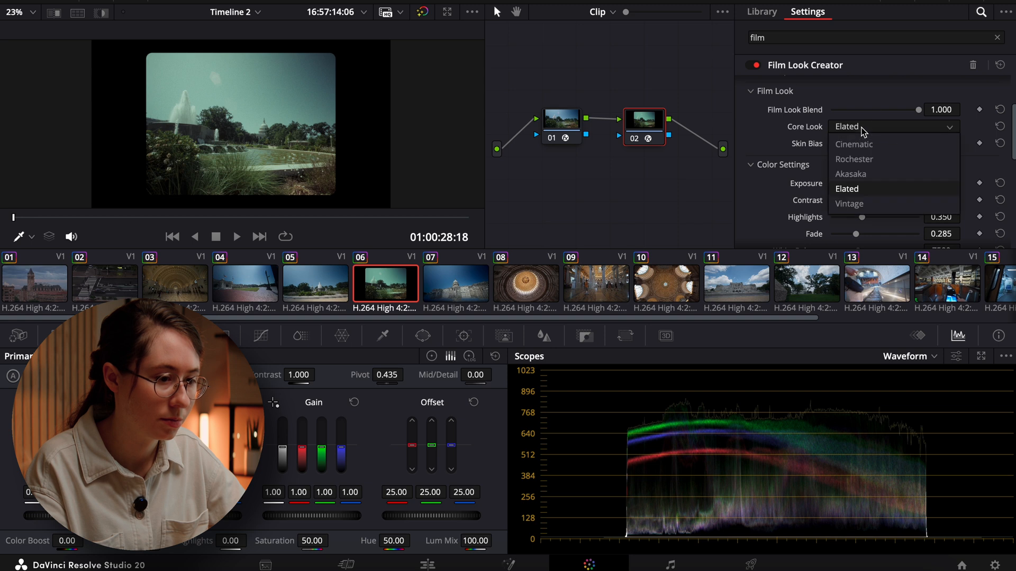
click(849, 204)
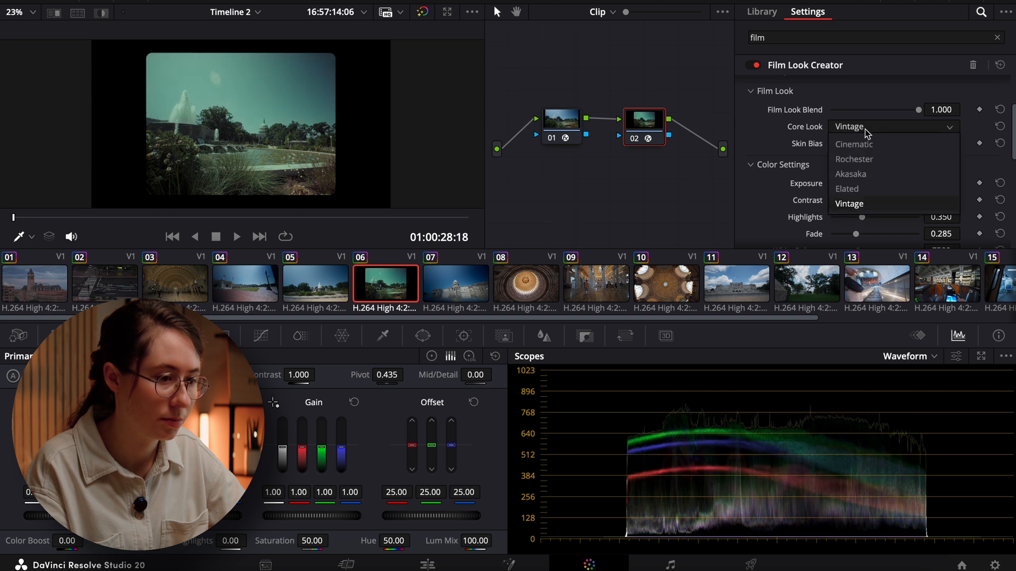
click(854, 158)
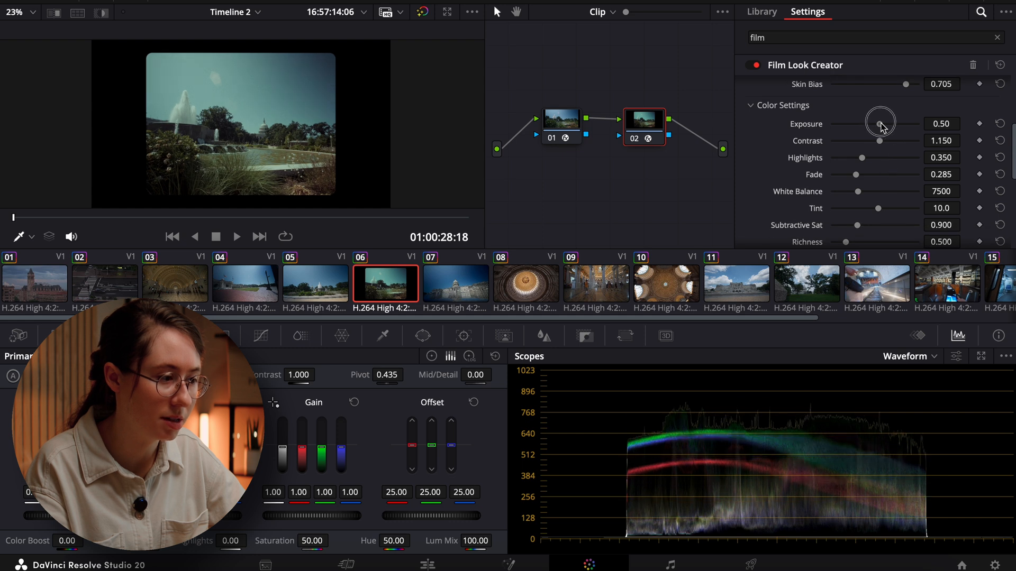
Step: Set exposure 0.58, contrast 1.411, highlights 0.140 and fade 0.109
drag(879, 124, 881, 124)
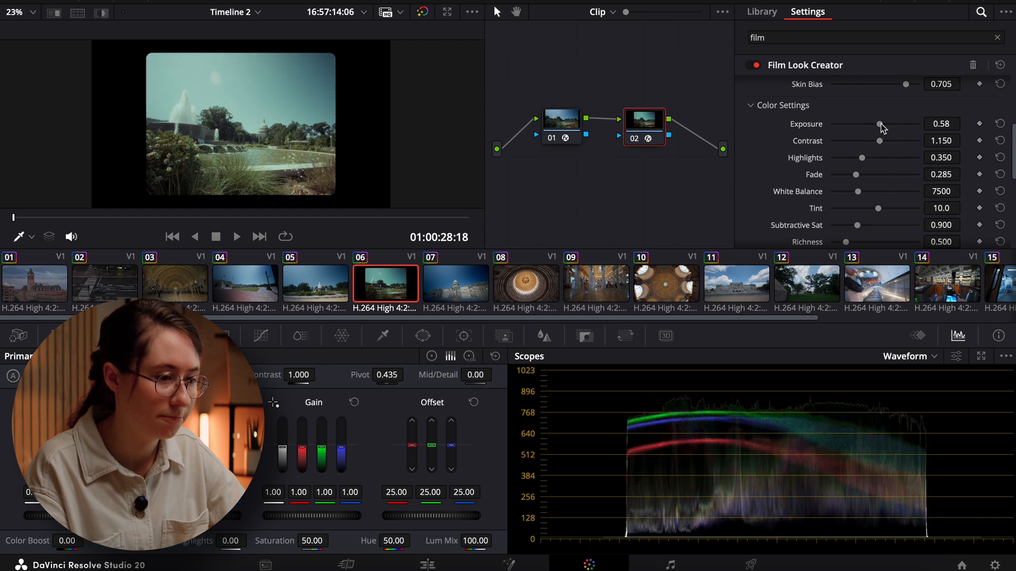
drag(879, 141, 887, 141)
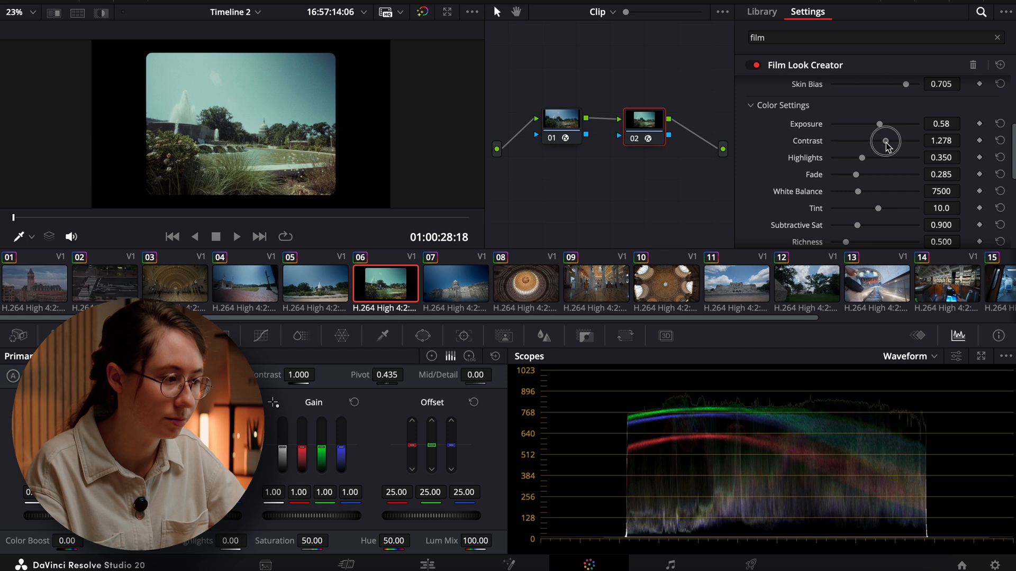
drag(886, 141, 891, 140)
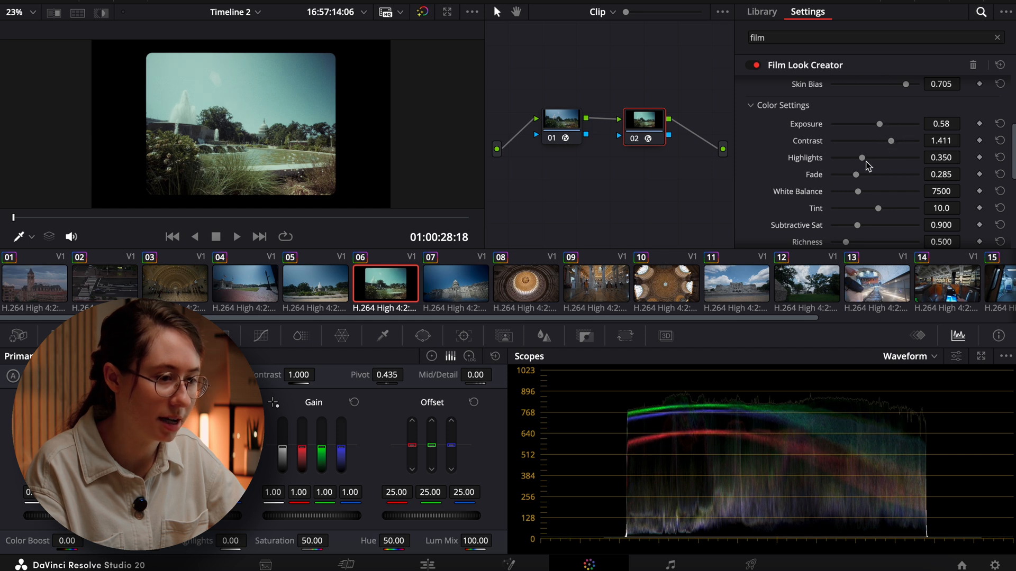
drag(860, 158, 844, 157)
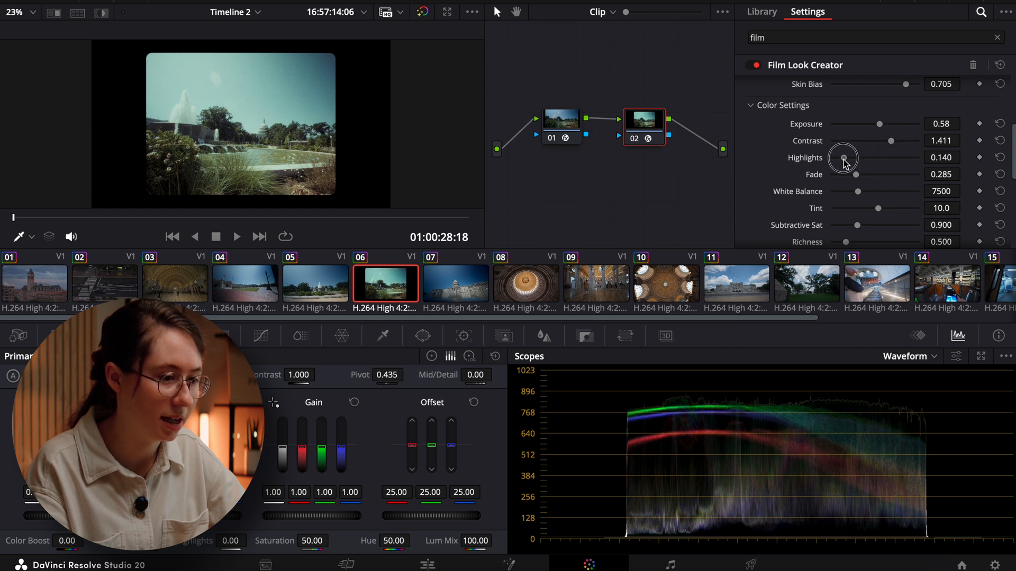
drag(855, 174, 874, 175)
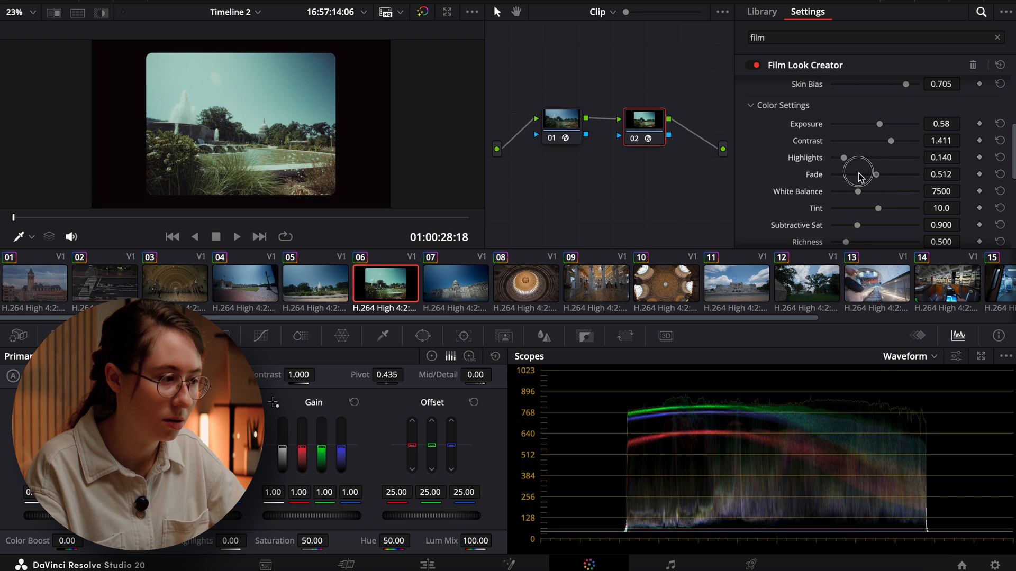
drag(875, 175, 842, 175)
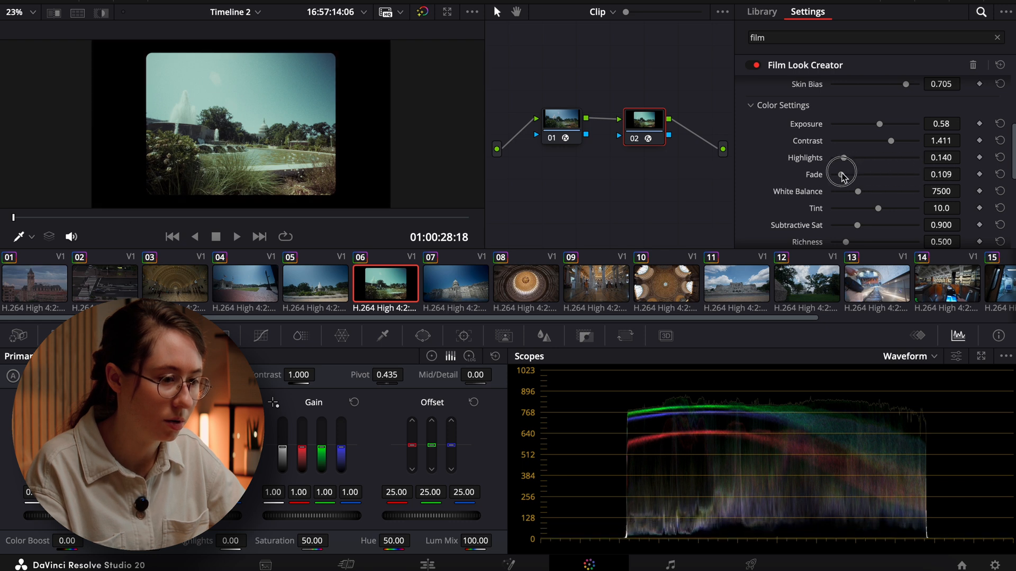
Step: Set white balance 7442, tint 25, richness 0.860 and add a touch of bleach bypass
drag(858, 191, 879, 192)
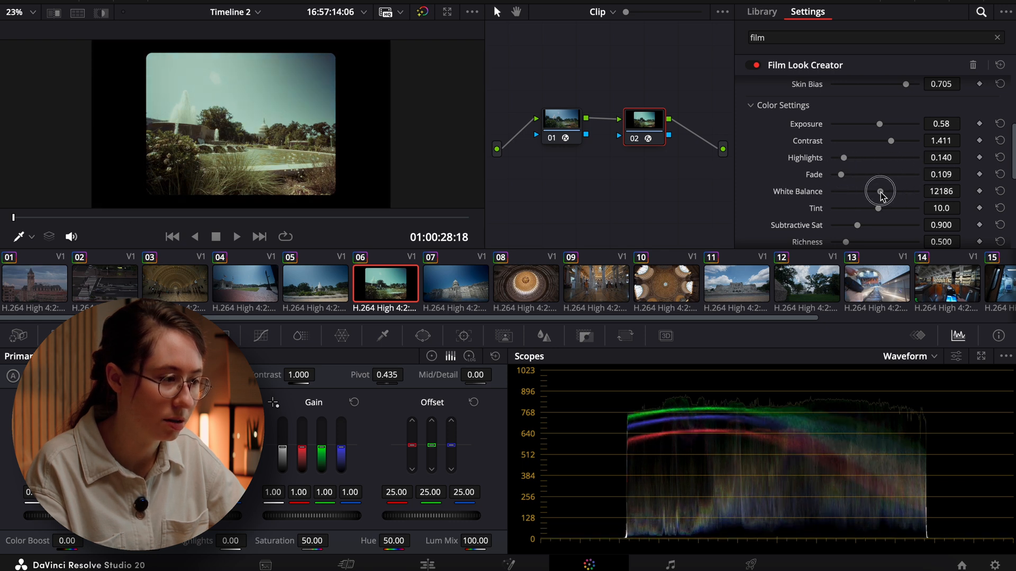
drag(879, 191, 861, 192)
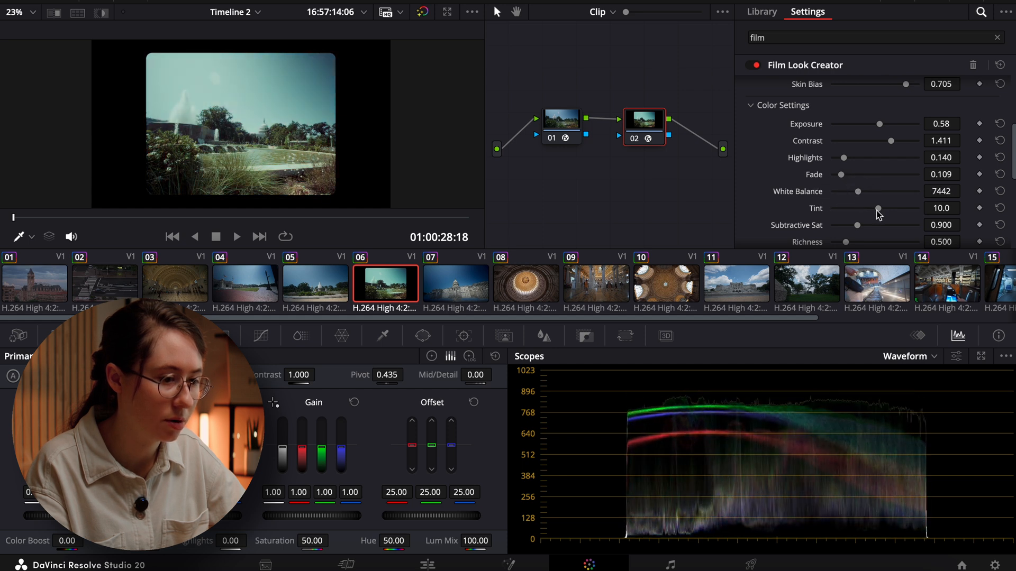
drag(878, 208, 888, 209)
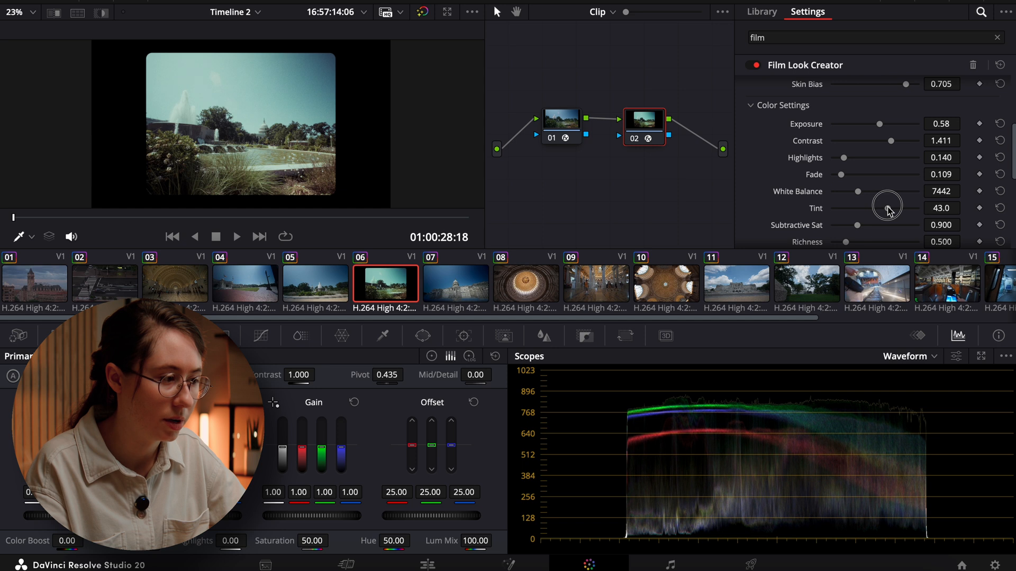
drag(889, 208, 881, 209)
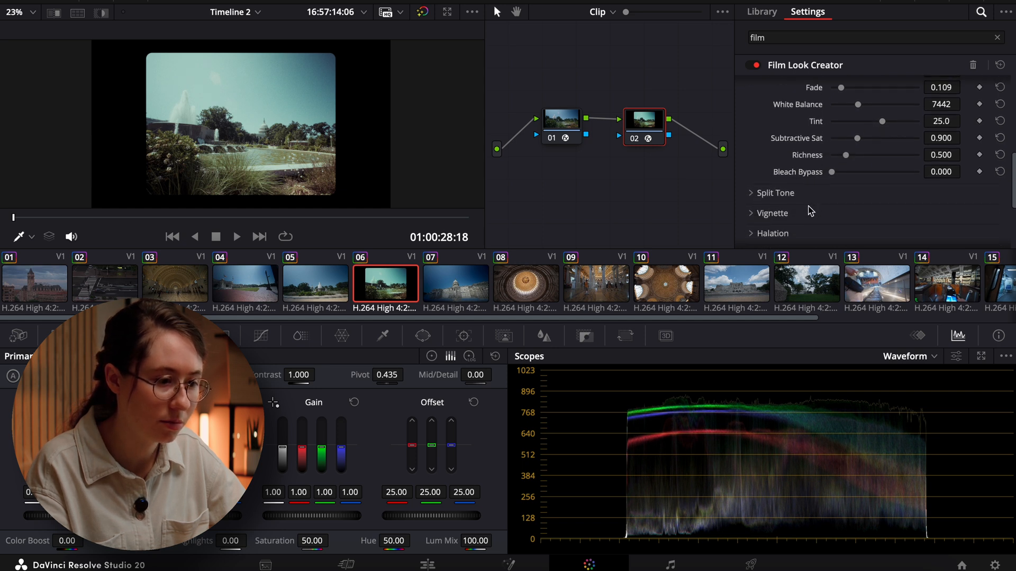
drag(856, 155, 914, 142)
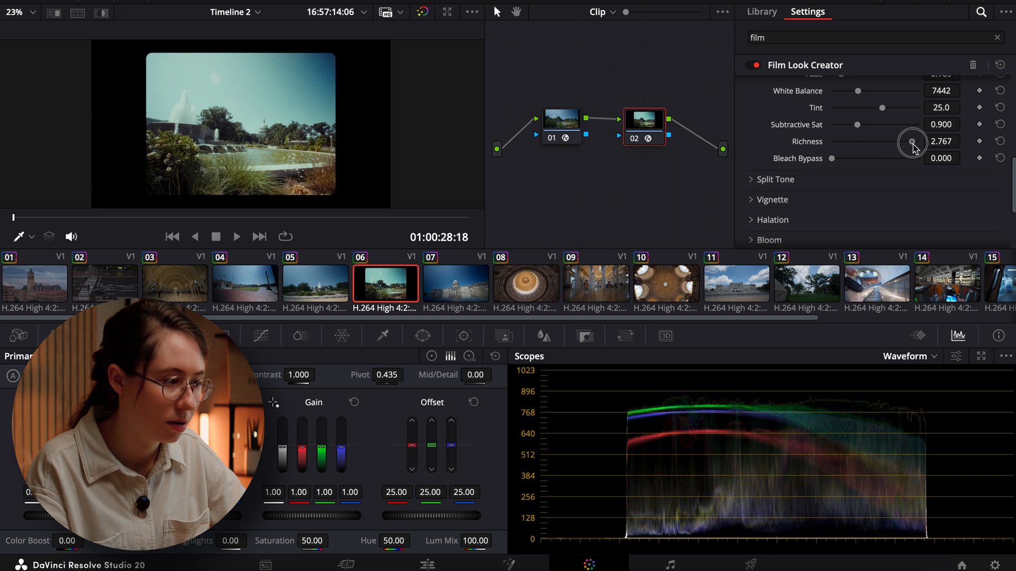
drag(912, 140, 855, 140)
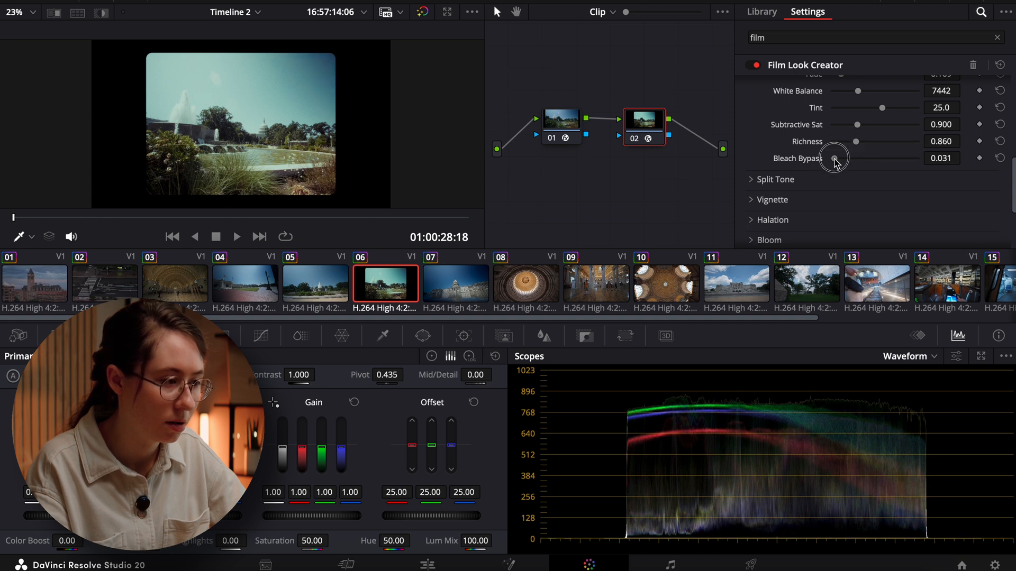
drag(835, 158, 848, 157)
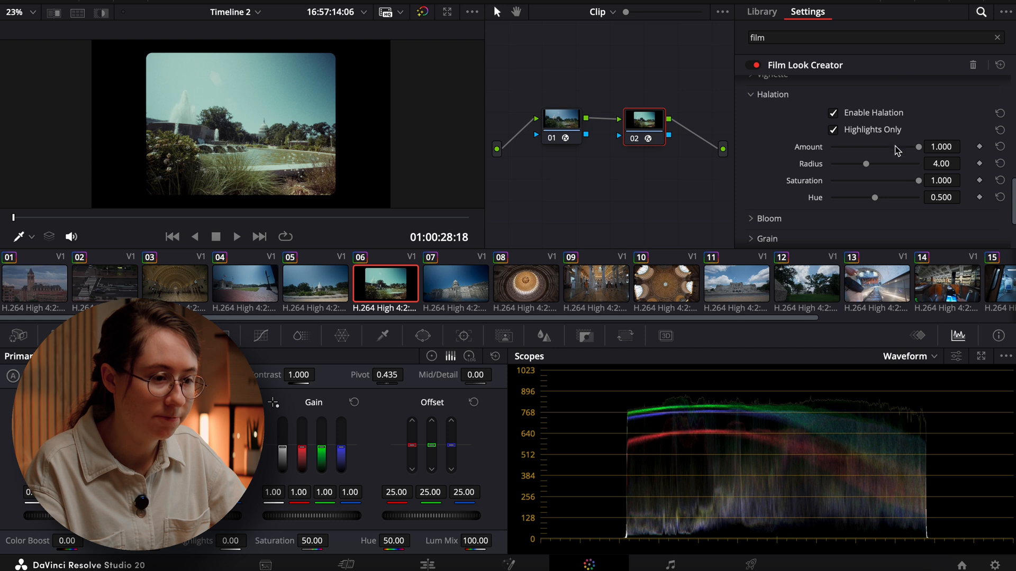
Step: Set bloom radius 10.1 with amount zero, and choose a film-stock preset for the grain
scroll(down, 3)
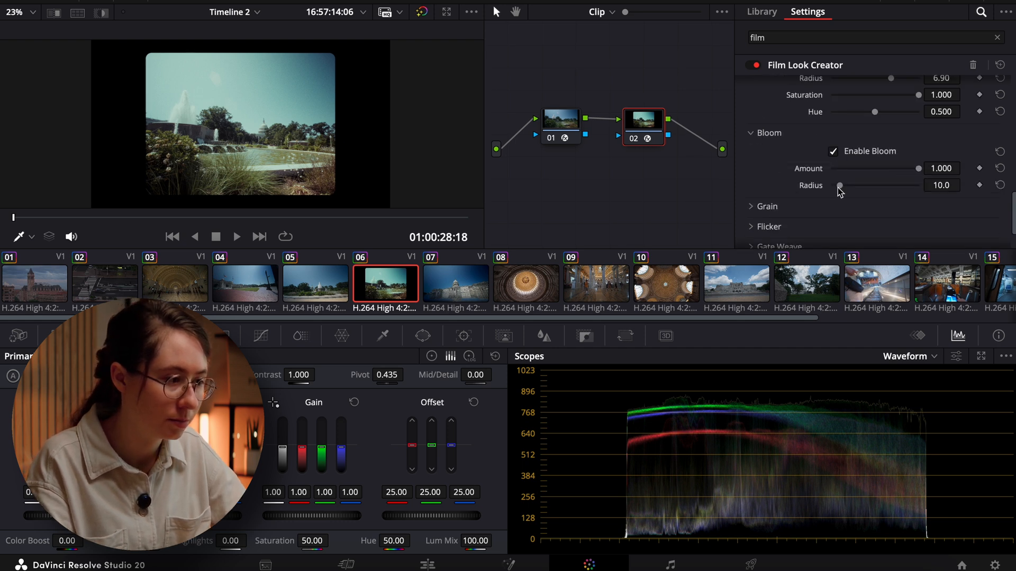
drag(840, 187, 913, 186)
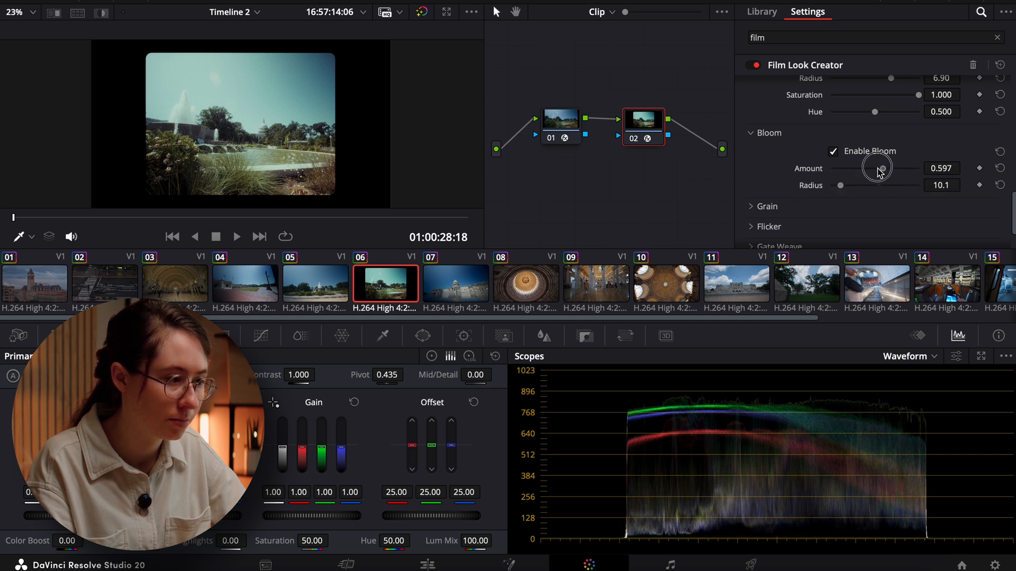
drag(878, 167, 840, 167)
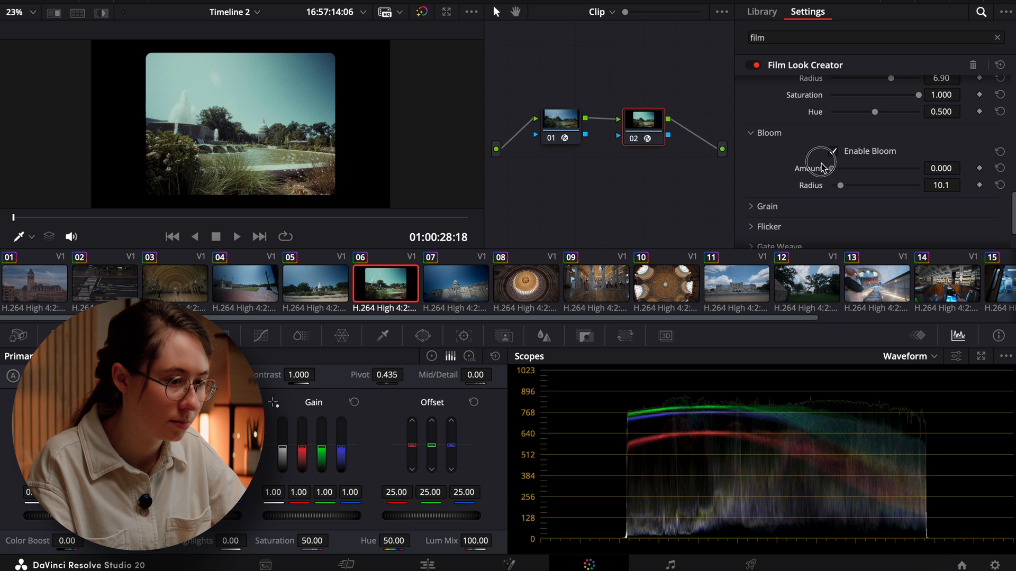
click(893, 131)
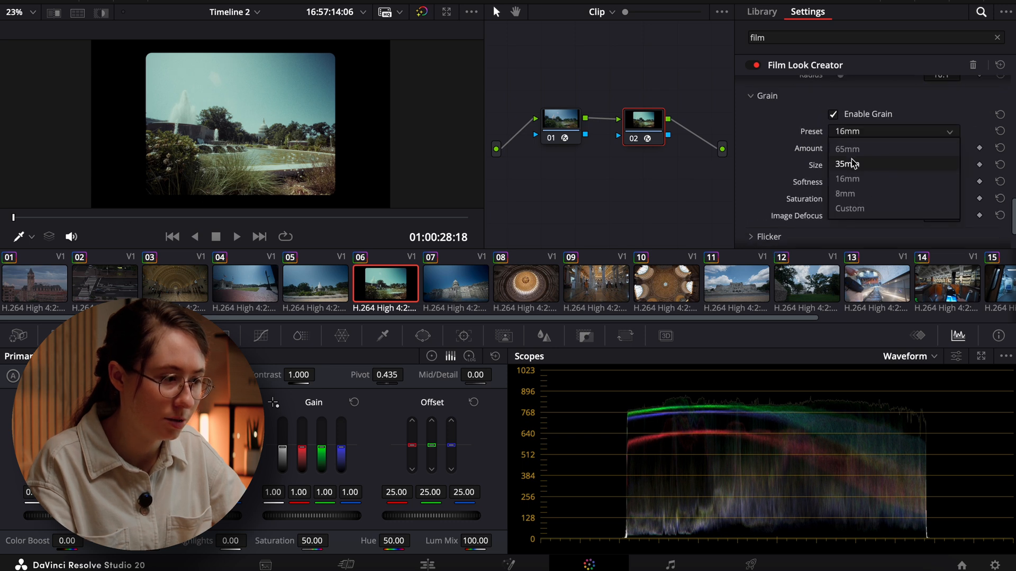
click(846, 163)
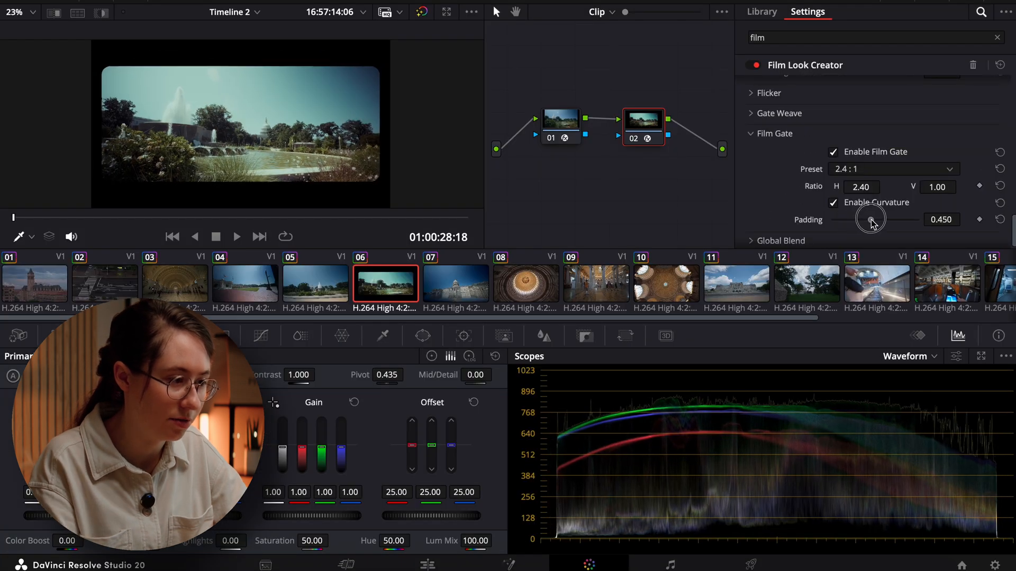
Step: Reduce the 2.4:1 curved film gate's padding to 0.426
drag(871, 219, 867, 212)
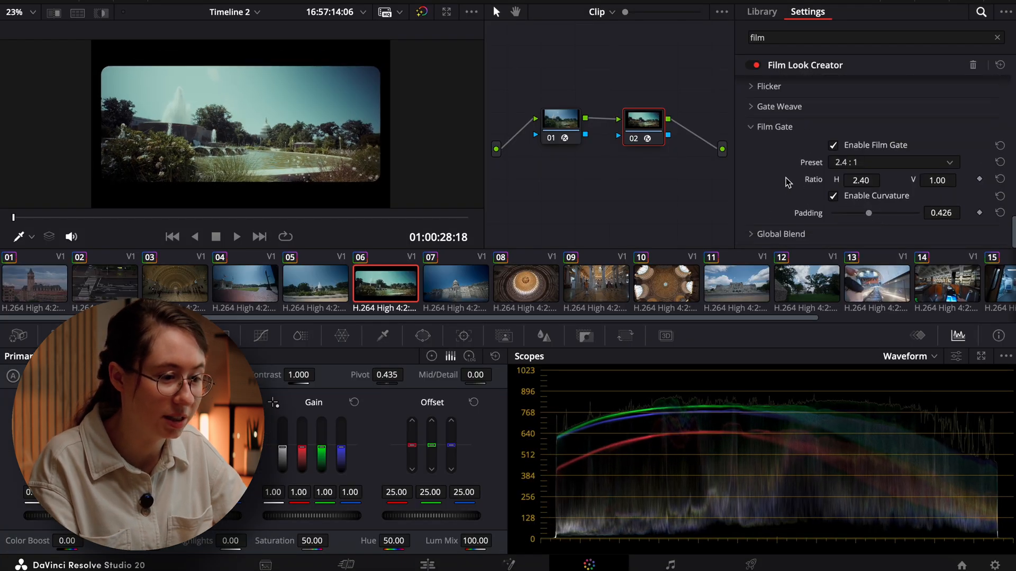
mouse_move(753, 230)
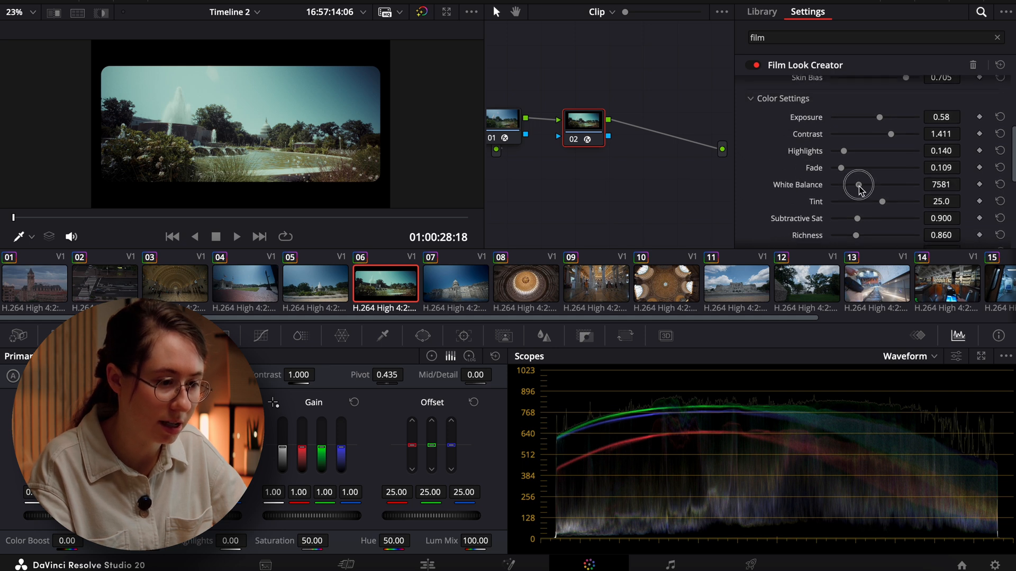
Step: Warm white balance to 9535, raise richness to 1.279 and settle subtractive sat near 0.791
drag(858, 184, 868, 186)
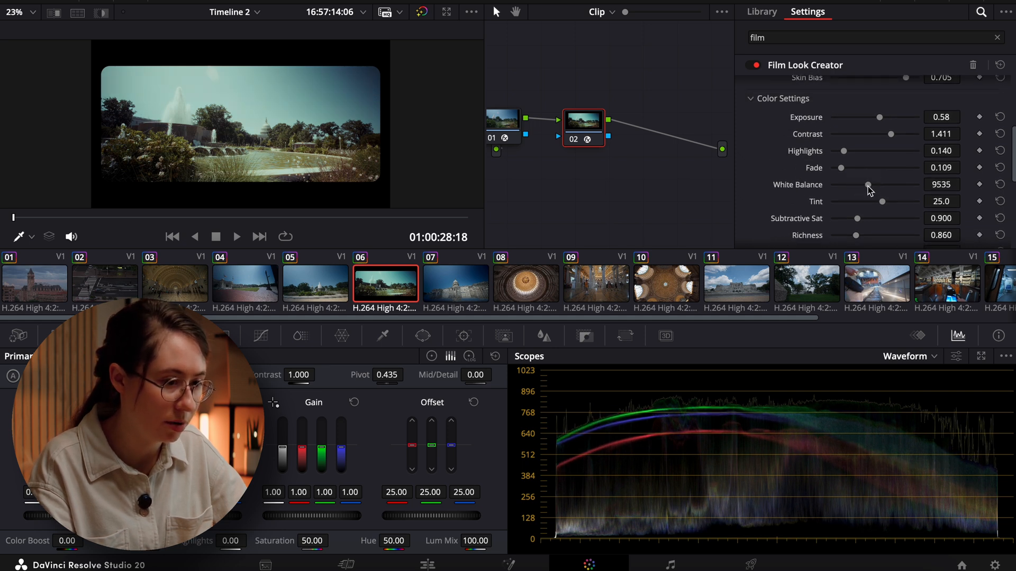
drag(856, 218, 909, 203)
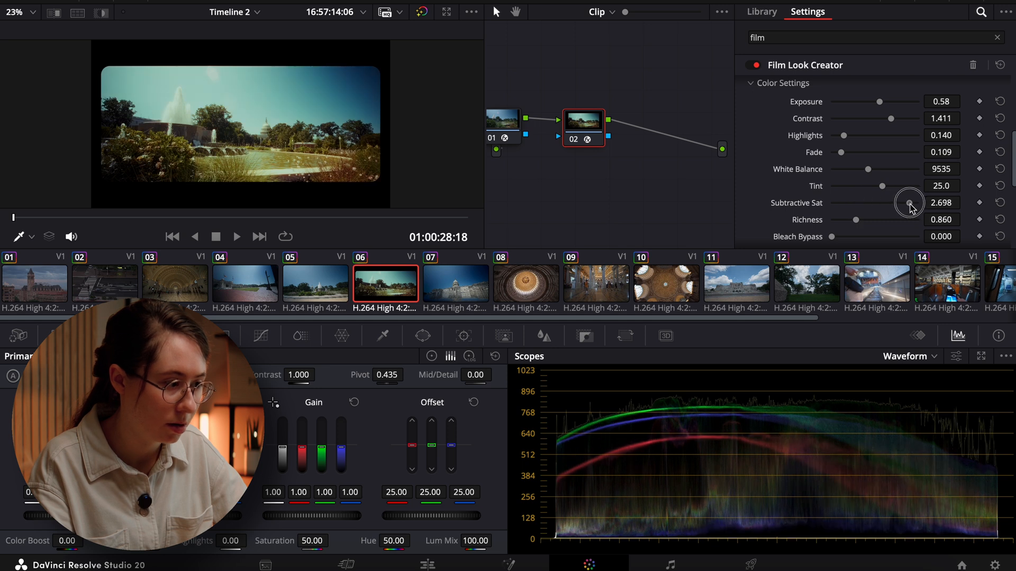
drag(910, 202, 841, 202)
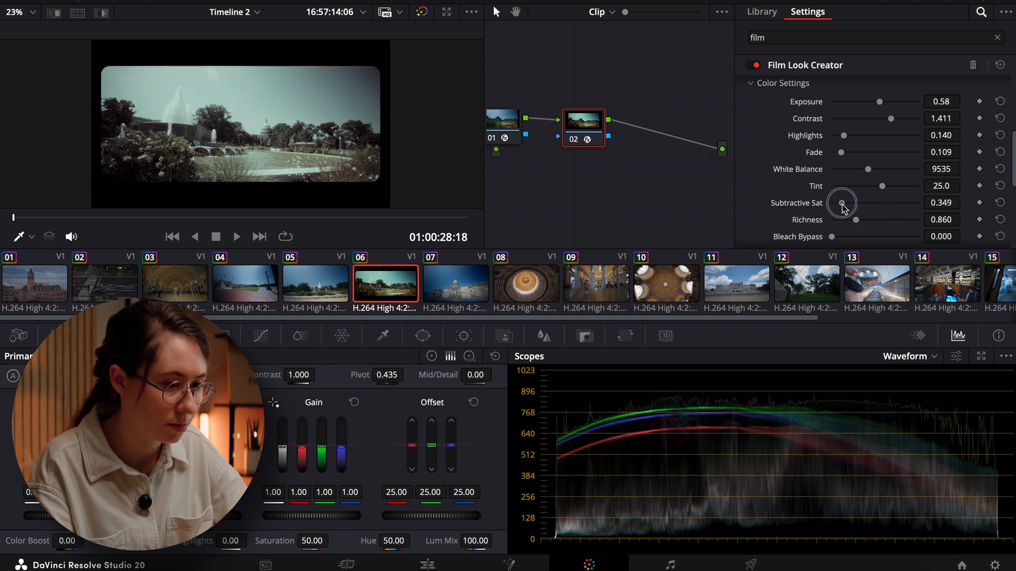
drag(841, 203, 867, 203)
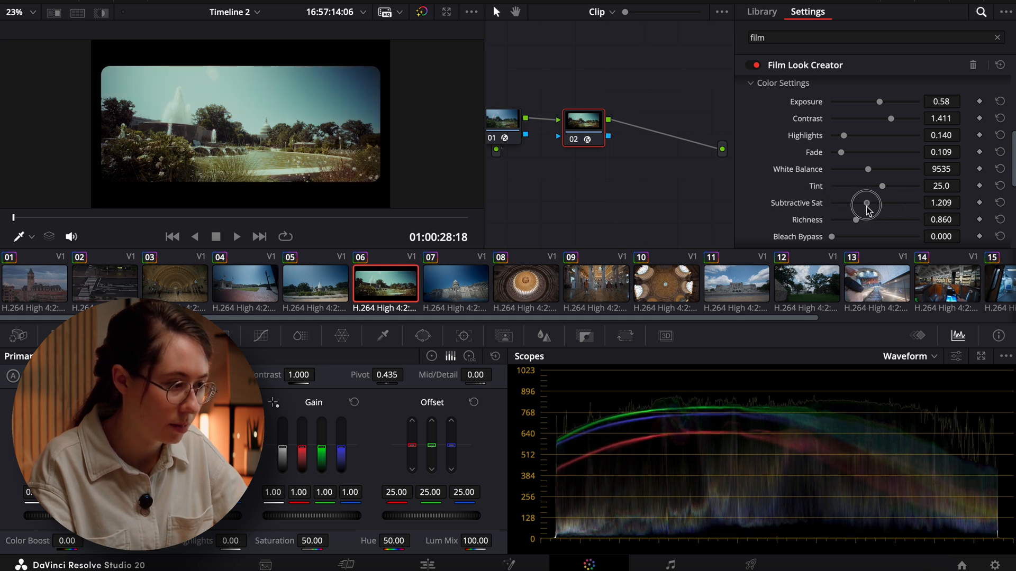
drag(866, 203, 861, 203)
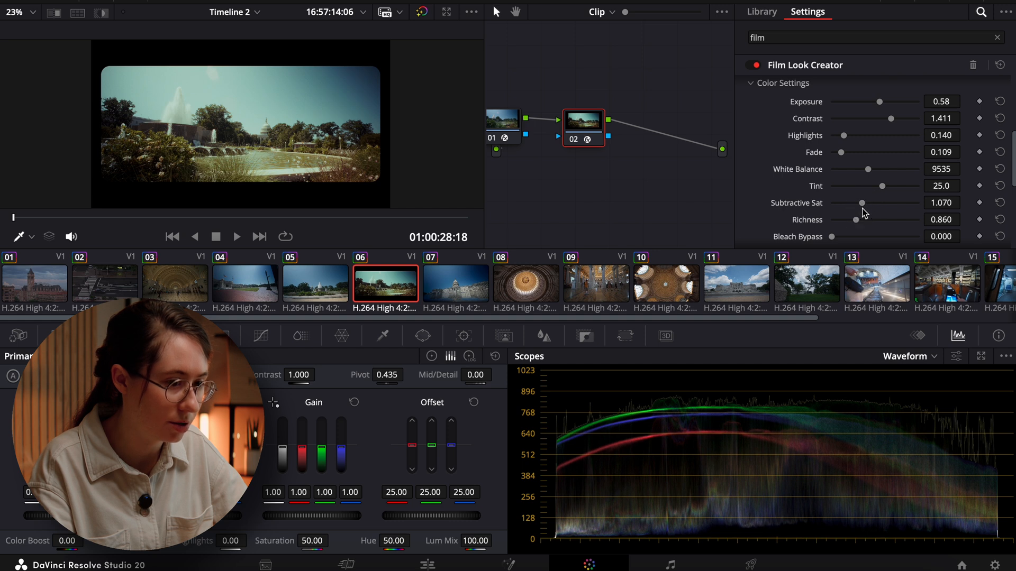
drag(861, 202, 867, 202)
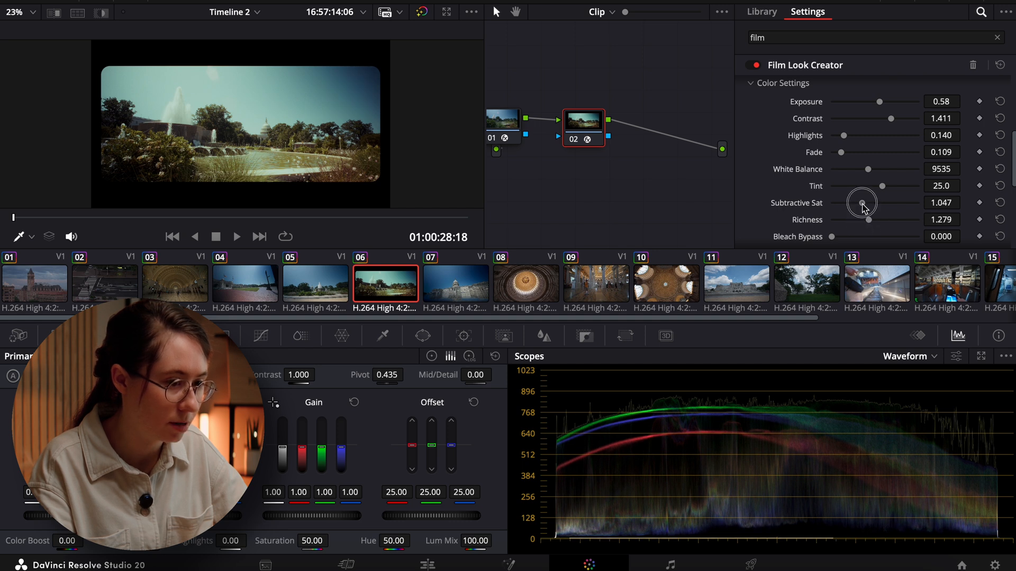
drag(864, 203, 854, 202)
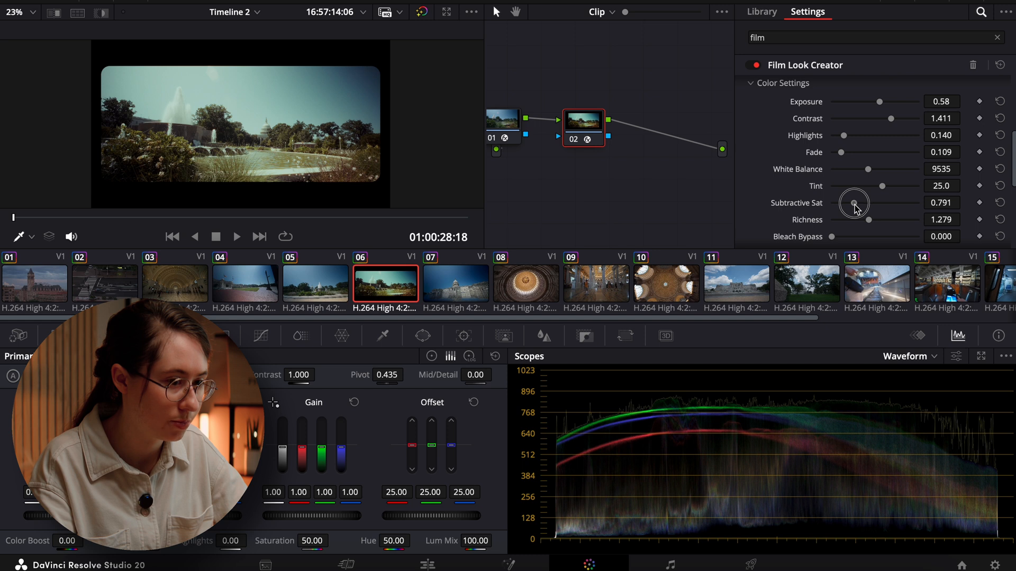
mouse_move(893, 121)
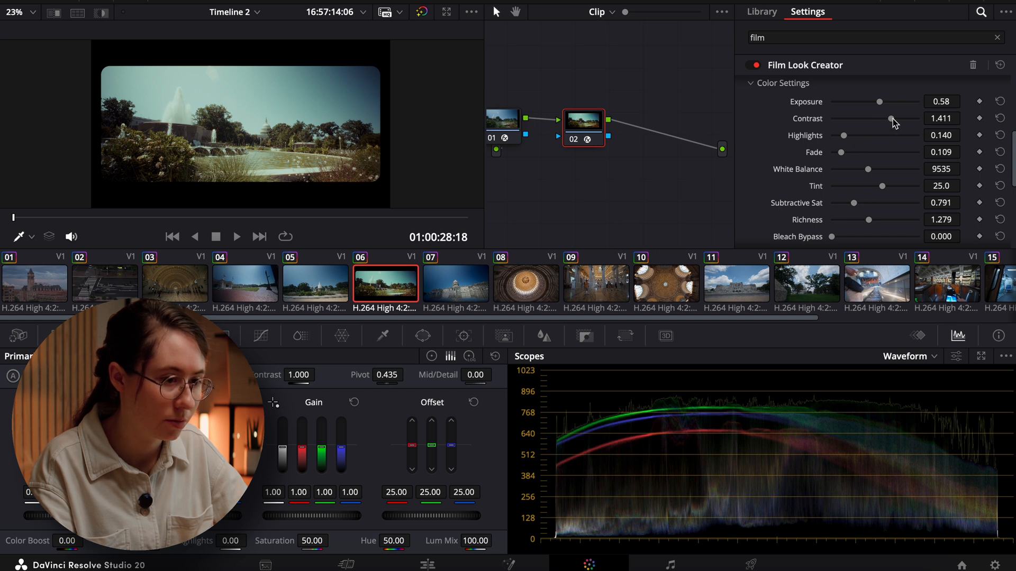
Step: Set contrast 1.543, exposure 0.74, highlights 0.093, tint 40.7 and subtractive sat 0.930
drag(889, 117, 901, 117)
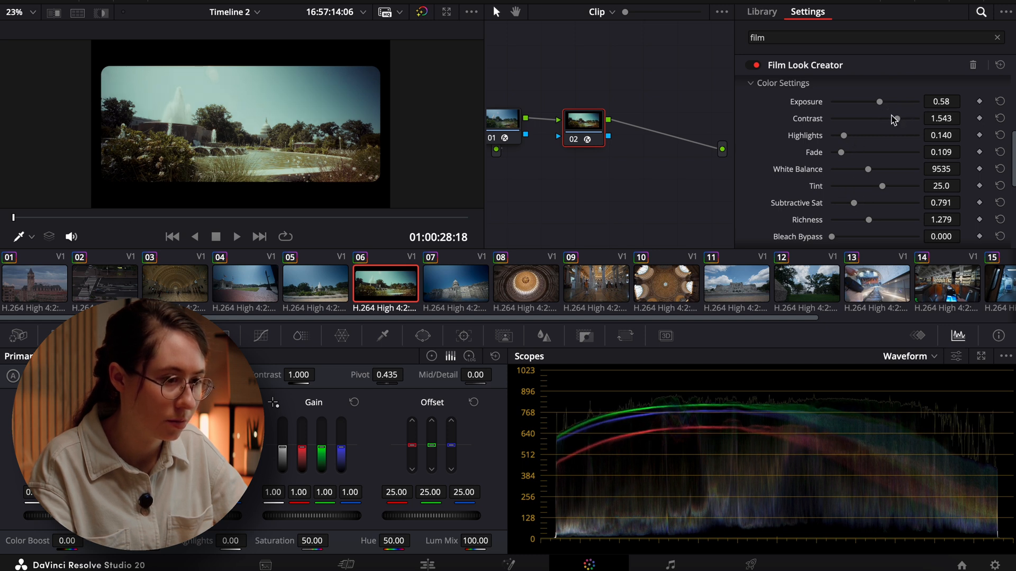
drag(880, 102, 881, 101)
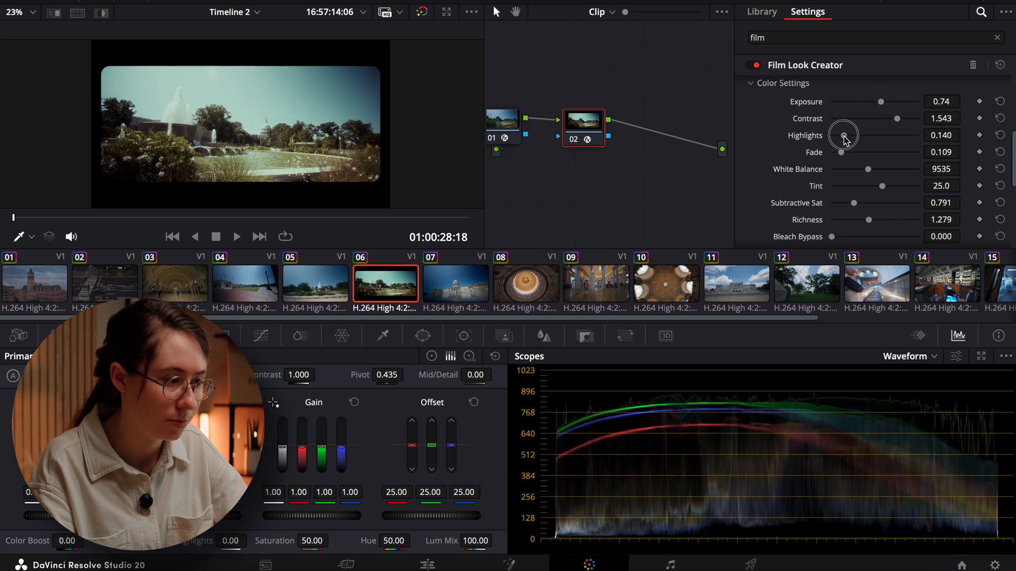
drag(845, 136, 838, 135)
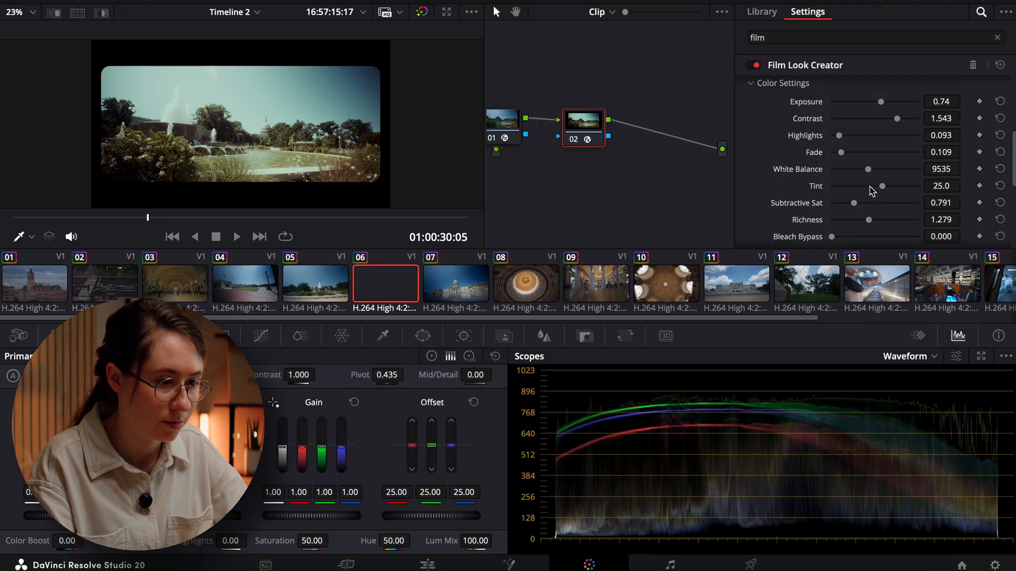
drag(881, 186, 889, 186)
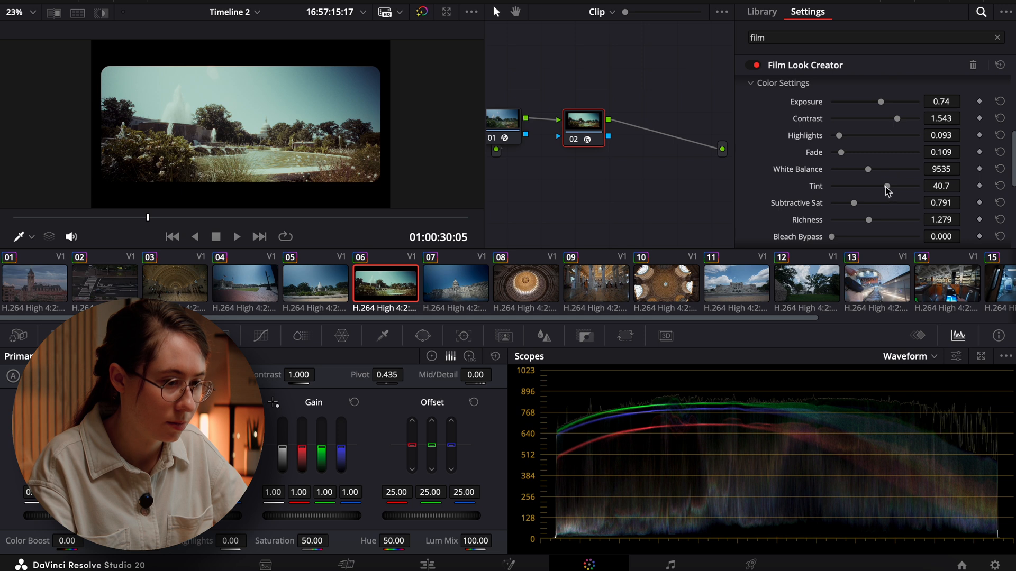
drag(862, 202, 849, 202)
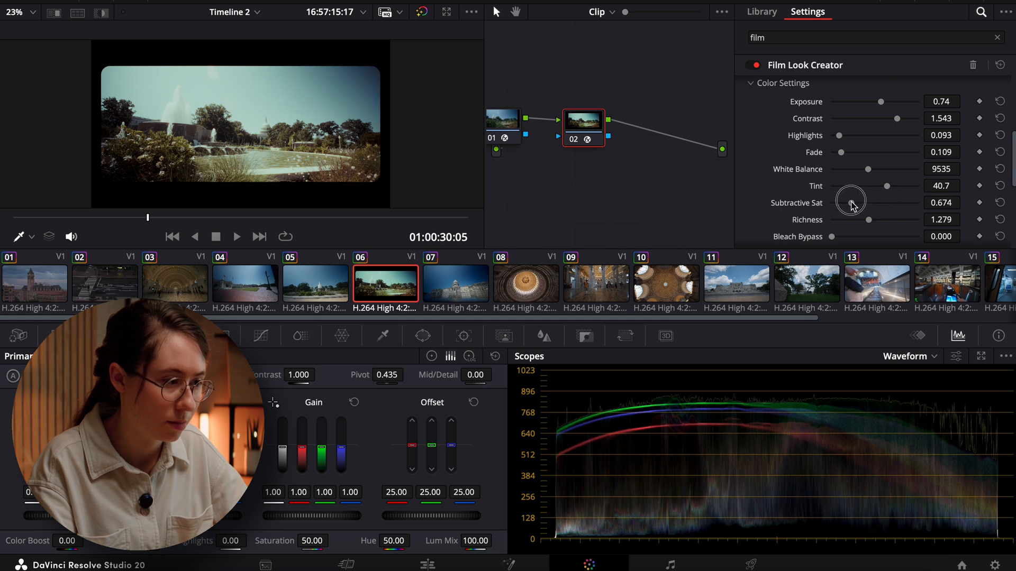
drag(850, 200, 857, 197)
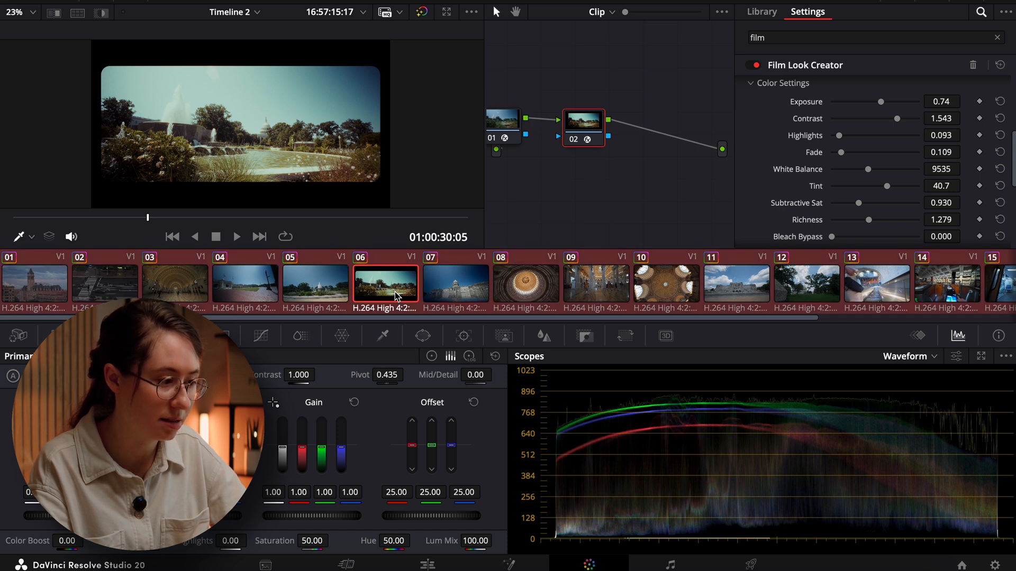
Step: Copy clip 06's film look grade onto all selected clips in the timeline
click(35, 286)
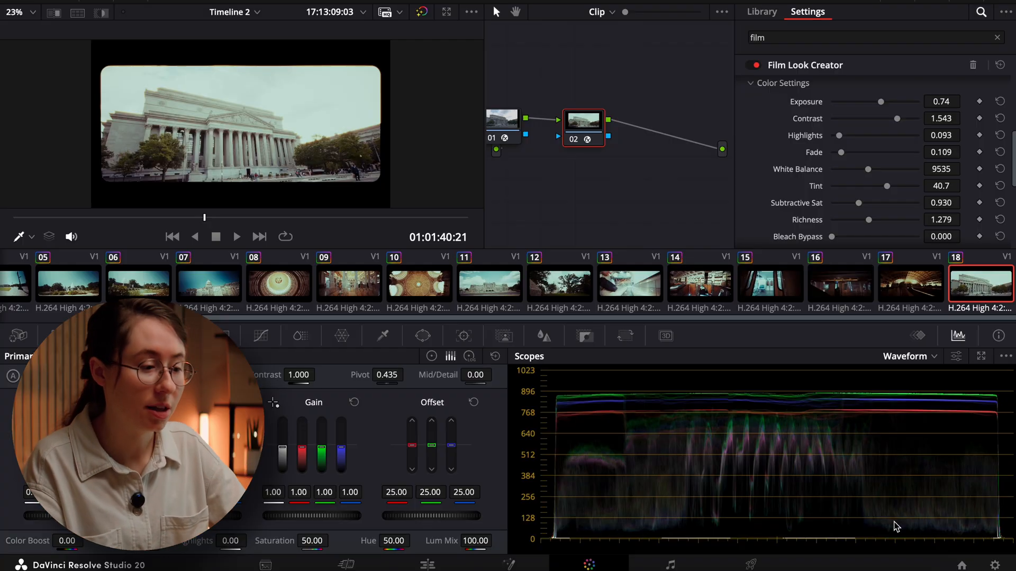
Step: Darken escalator clip 13's exposure to -0.97 and lower clip 11's exposure to 0.19
click(628, 284)
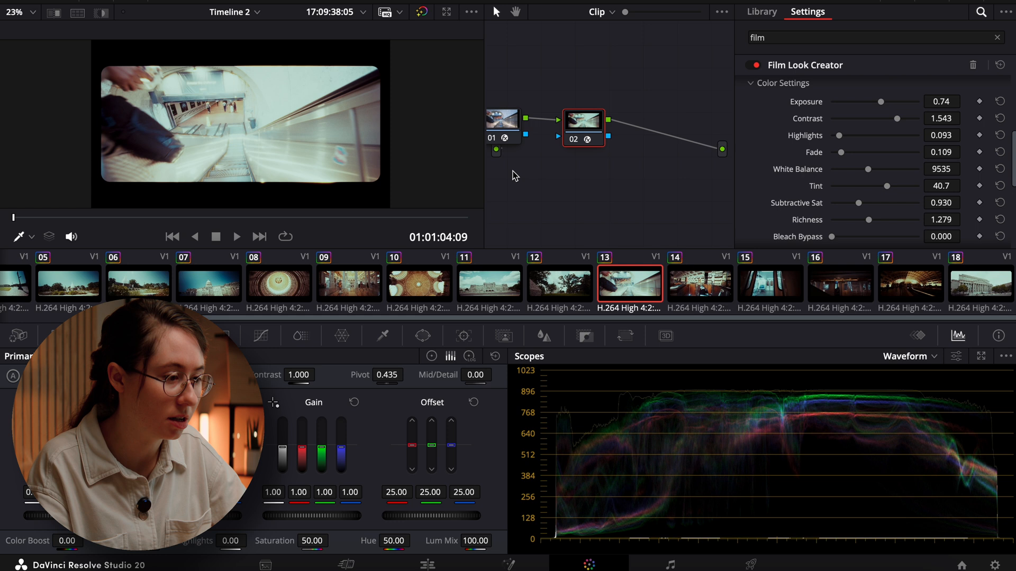
mouse_move(883, 107)
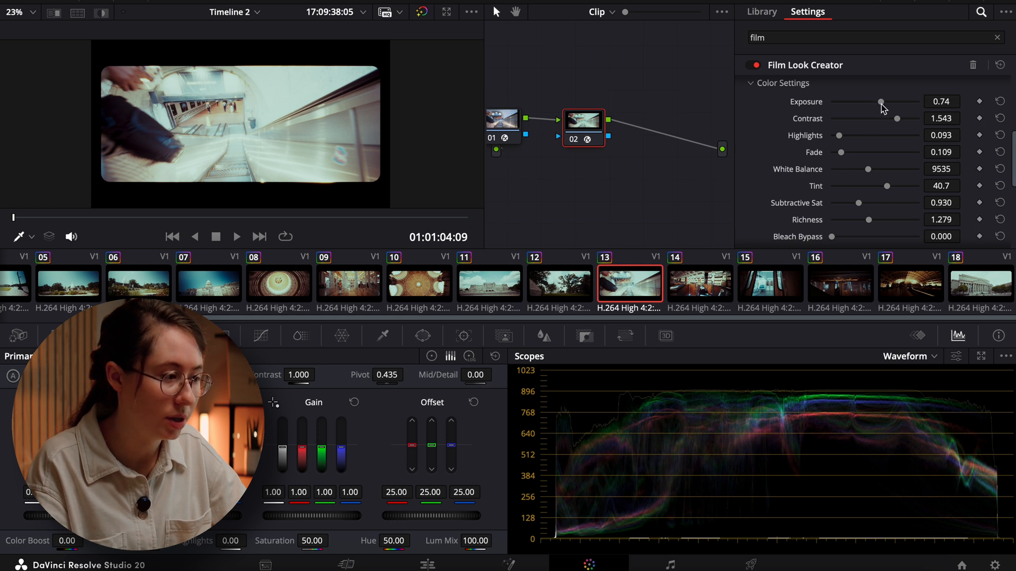
drag(881, 101, 867, 101)
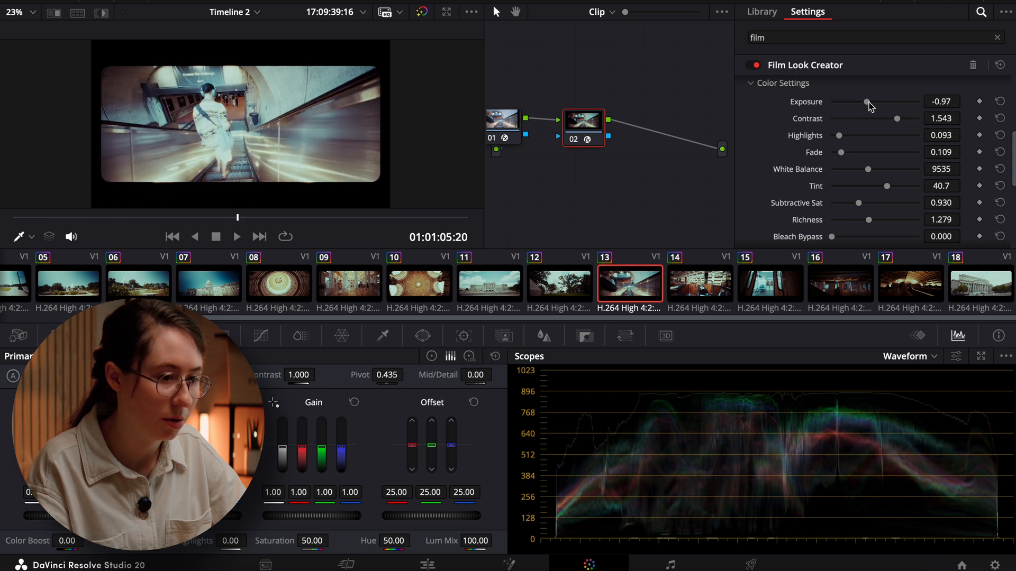
drag(865, 102, 856, 103)
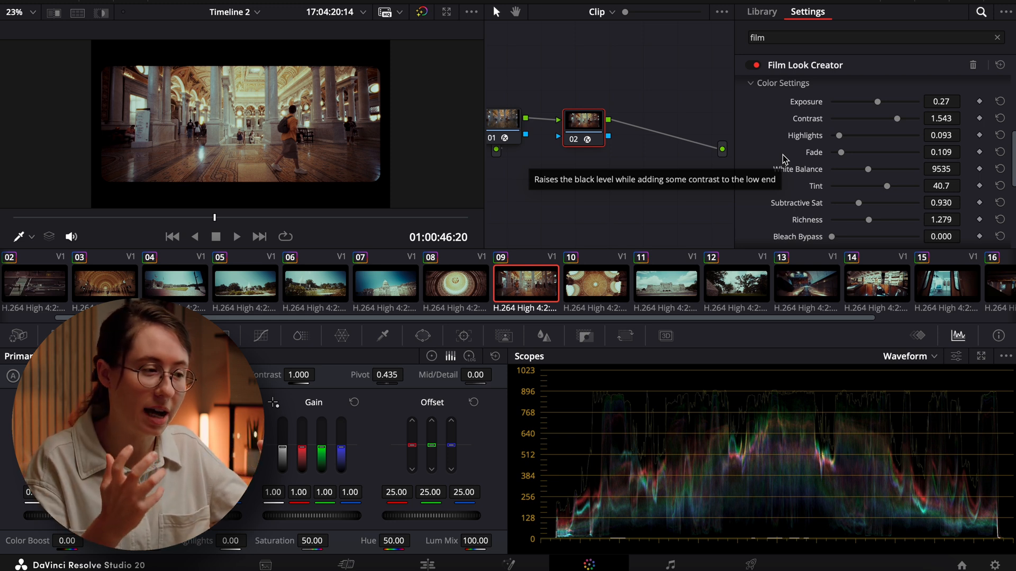
mouse_move(785, 159)
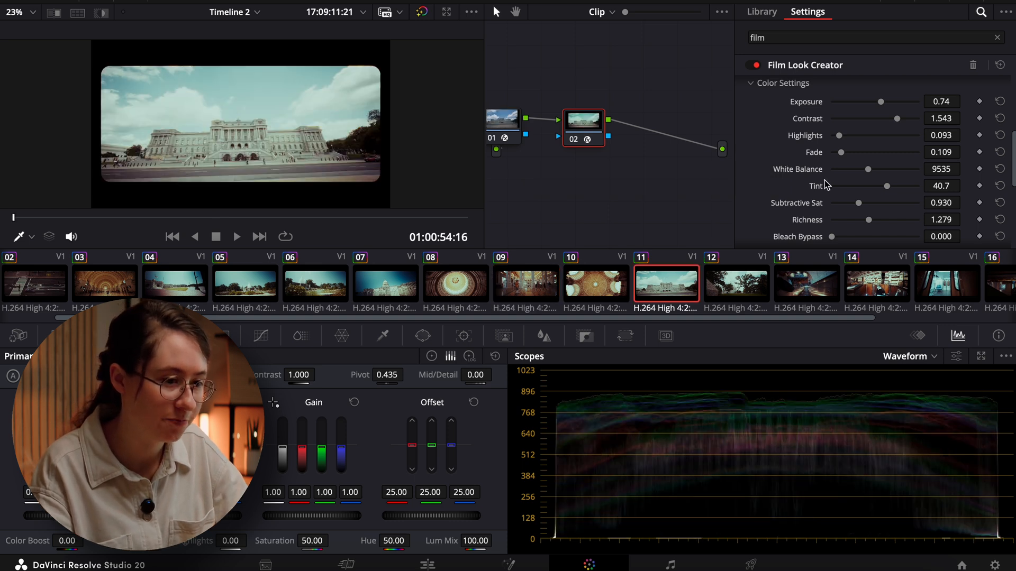
drag(879, 101, 876, 102)
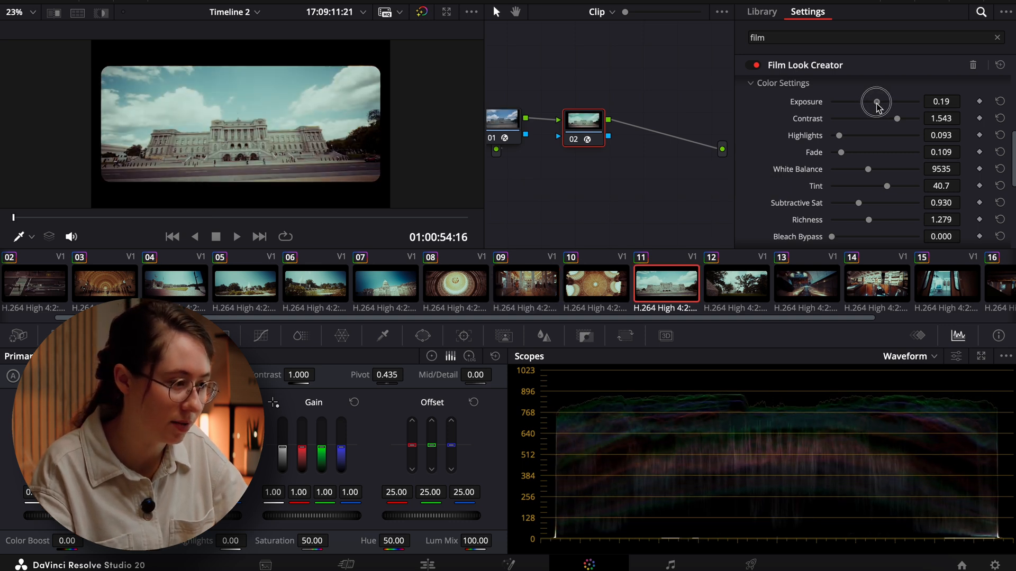